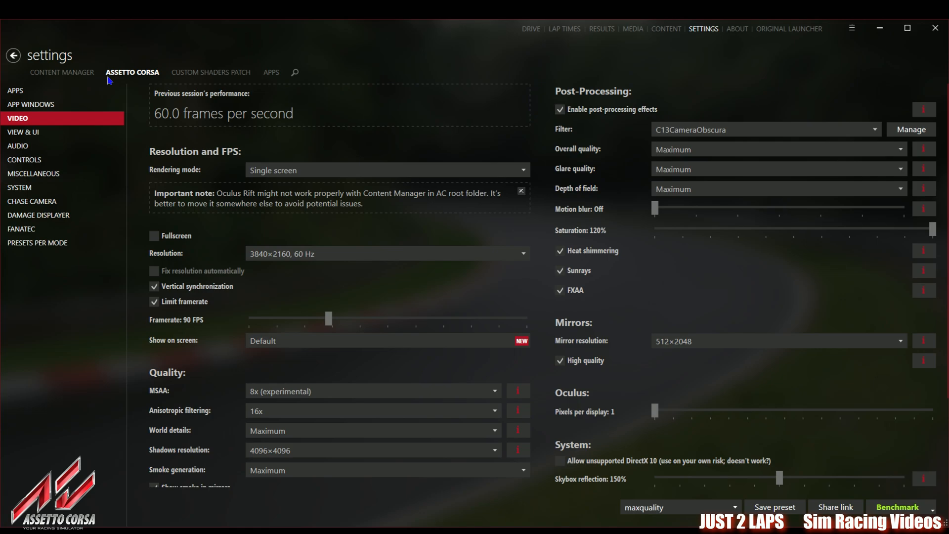
pyautogui.moveTo(250, 144)
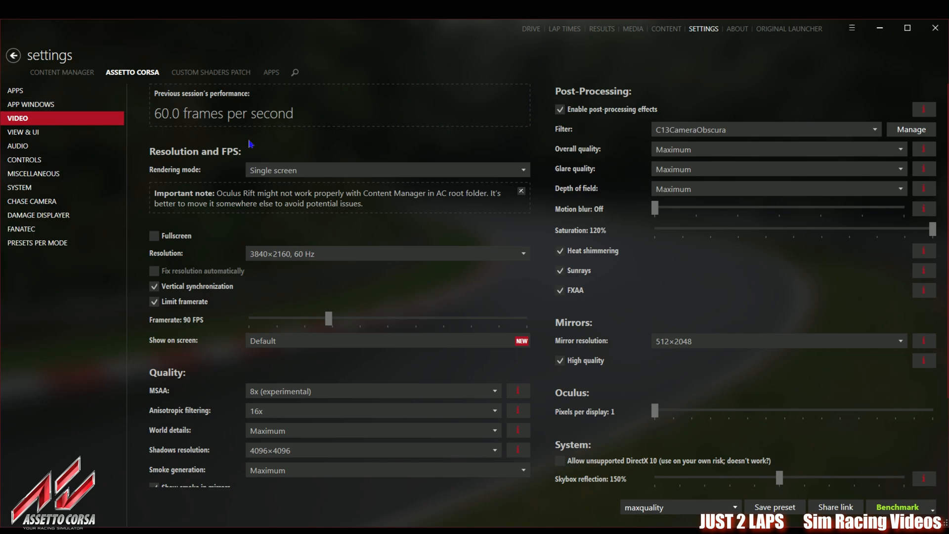
pyautogui.moveTo(315, 173)
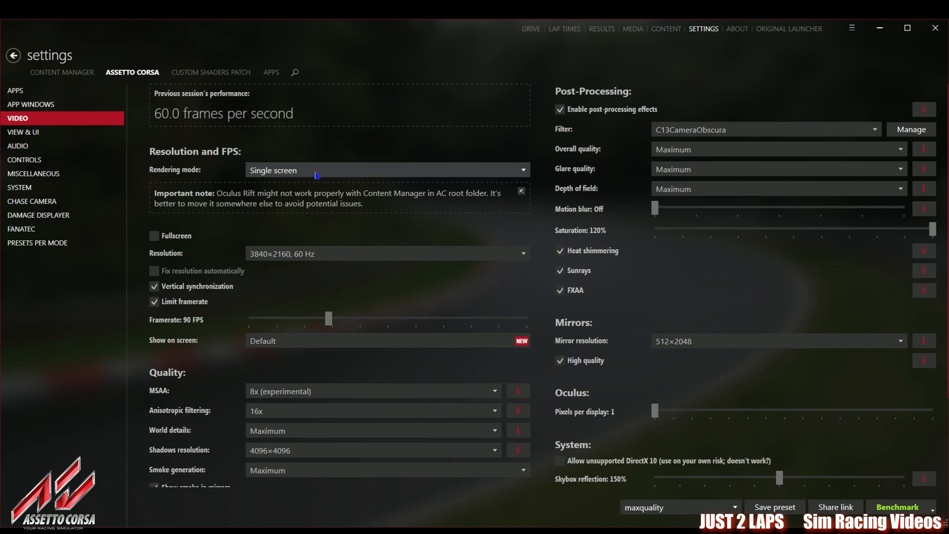
pyautogui.moveTo(364, 254)
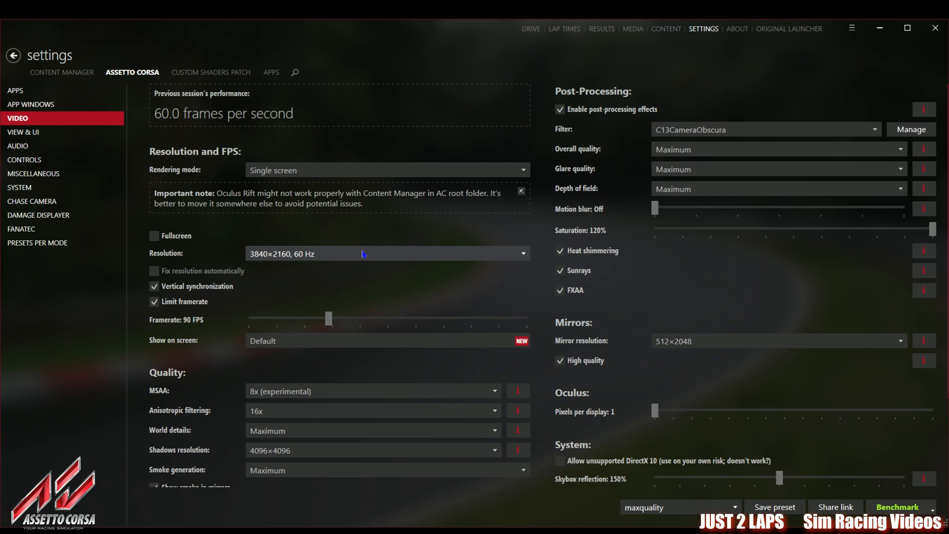
pyautogui.moveTo(179, 296)
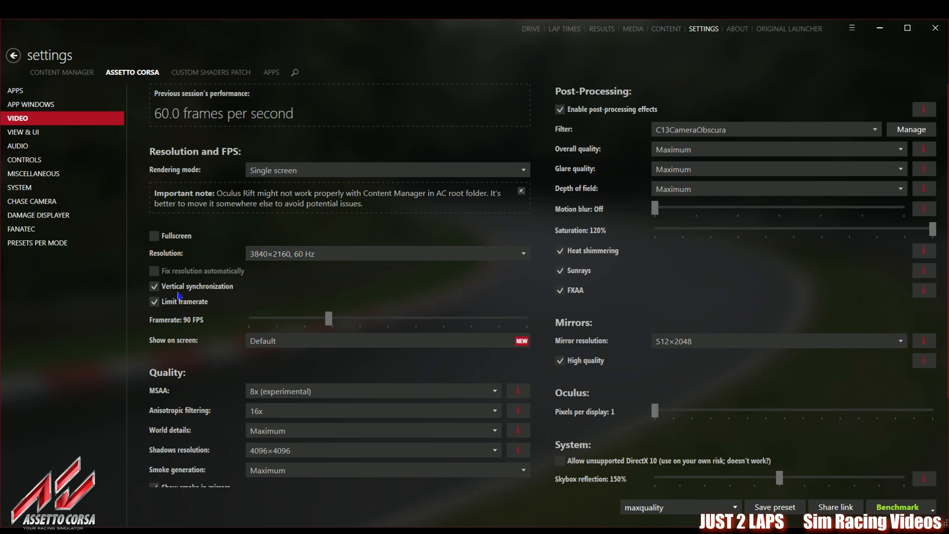
pyautogui.moveTo(201, 295)
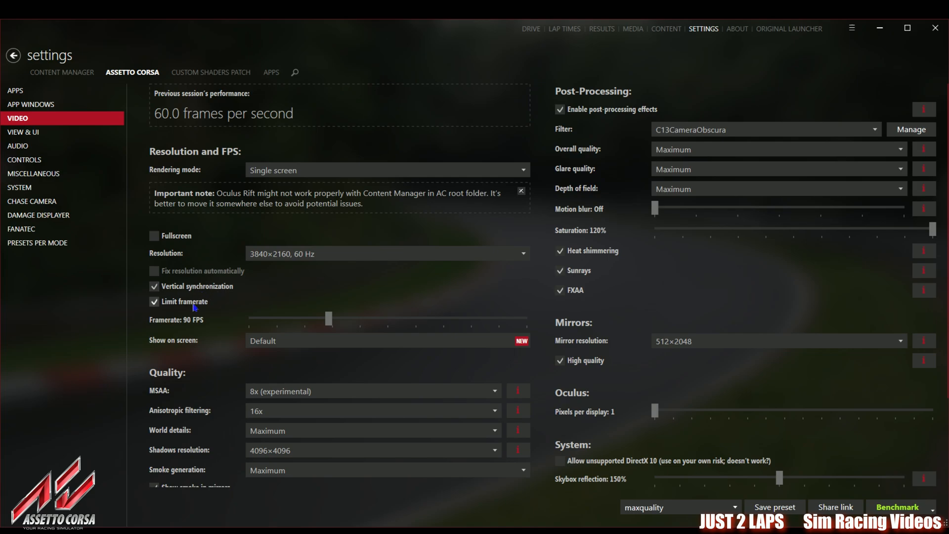
pyautogui.moveTo(332, 321)
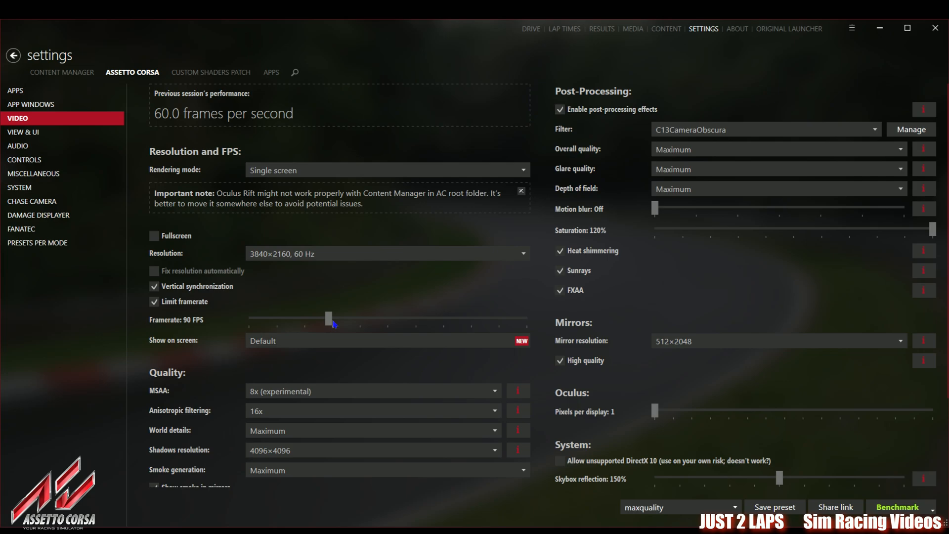
# Scroll the settings, then open the Custom Shaders Patch About & Updates page showing version 0.1.78-preview1
pyautogui.scroll(-3)
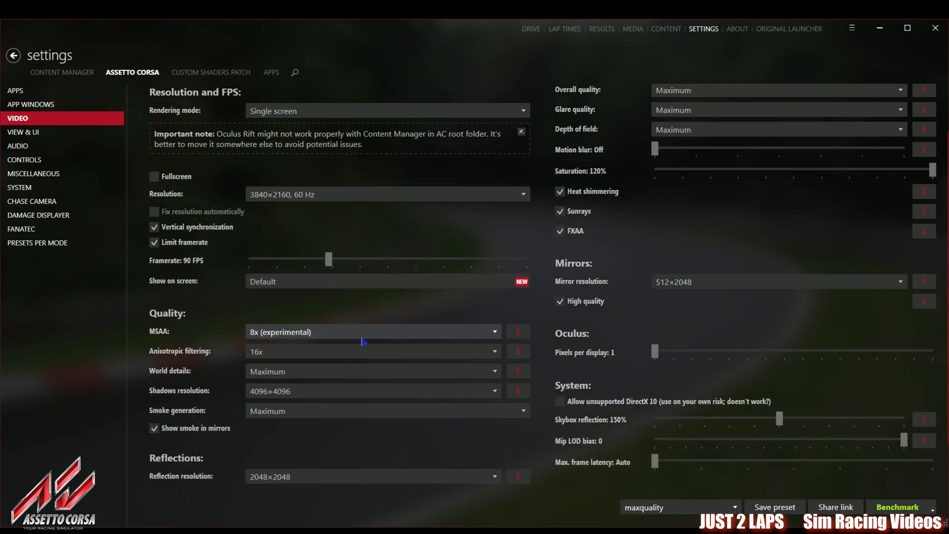
pyautogui.moveTo(400, 335)
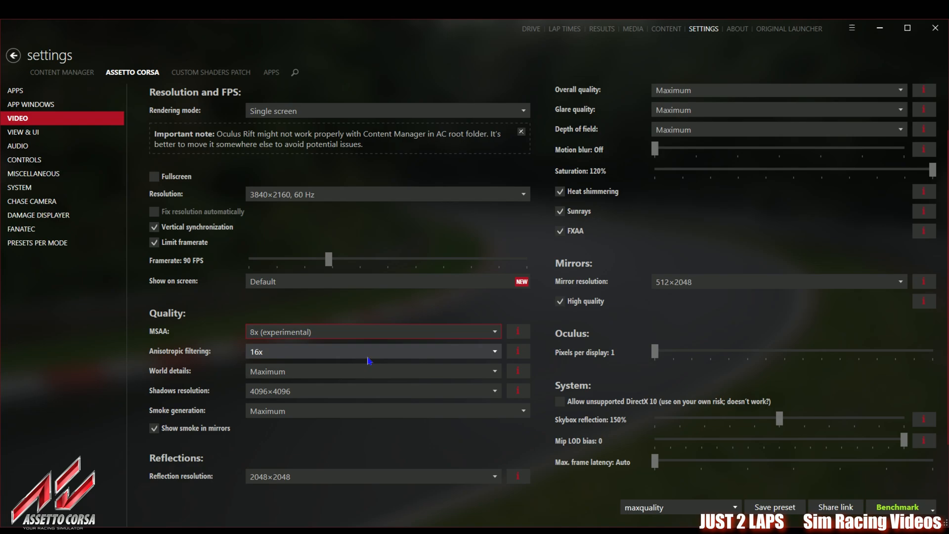
pyautogui.moveTo(357, 378)
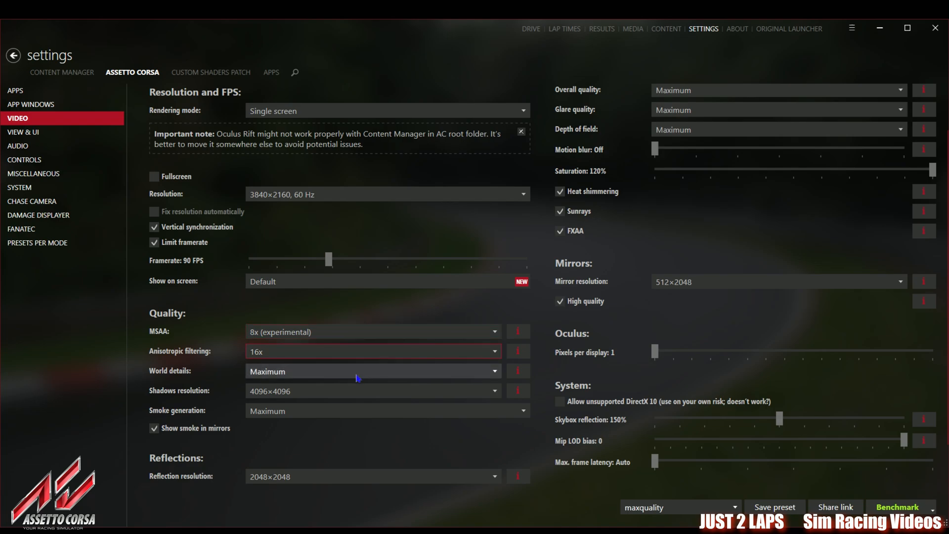
pyautogui.moveTo(347, 391)
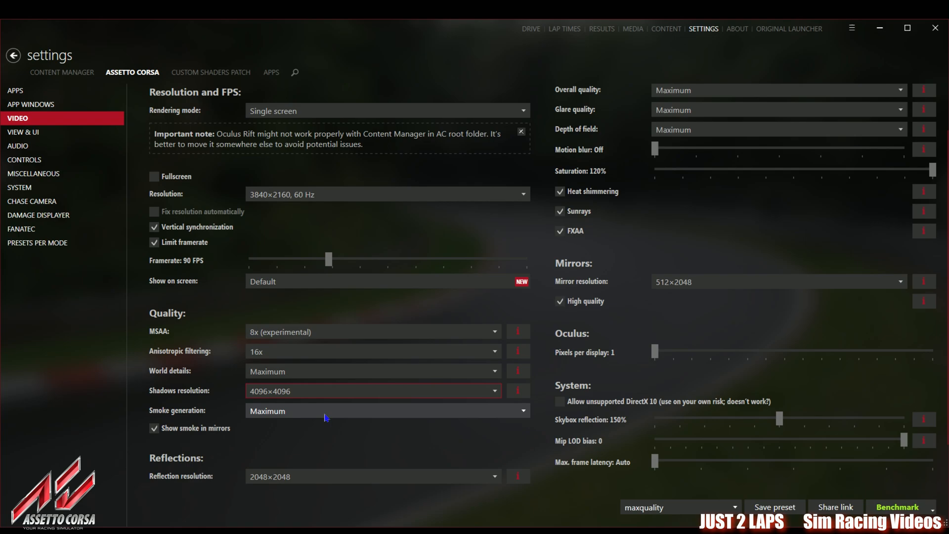
pyautogui.scroll(-3)
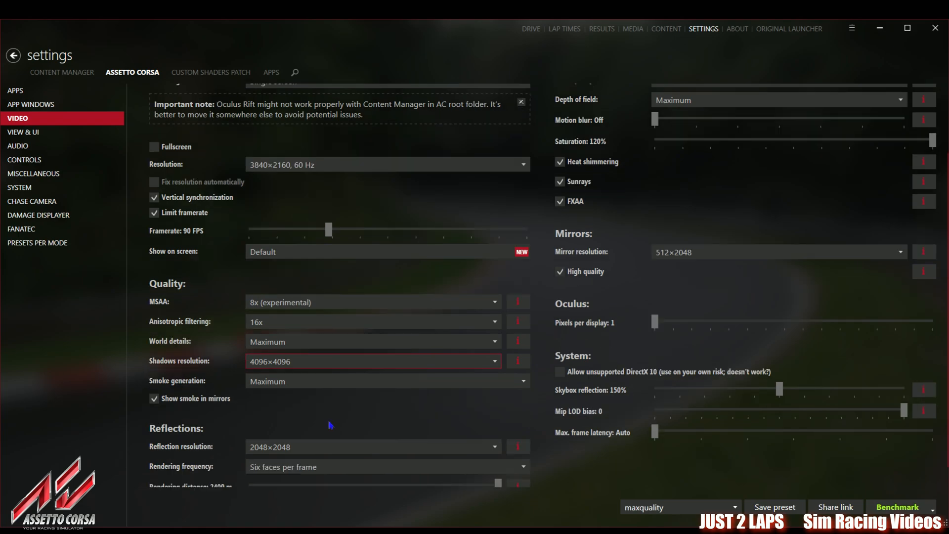
pyautogui.scroll(-3)
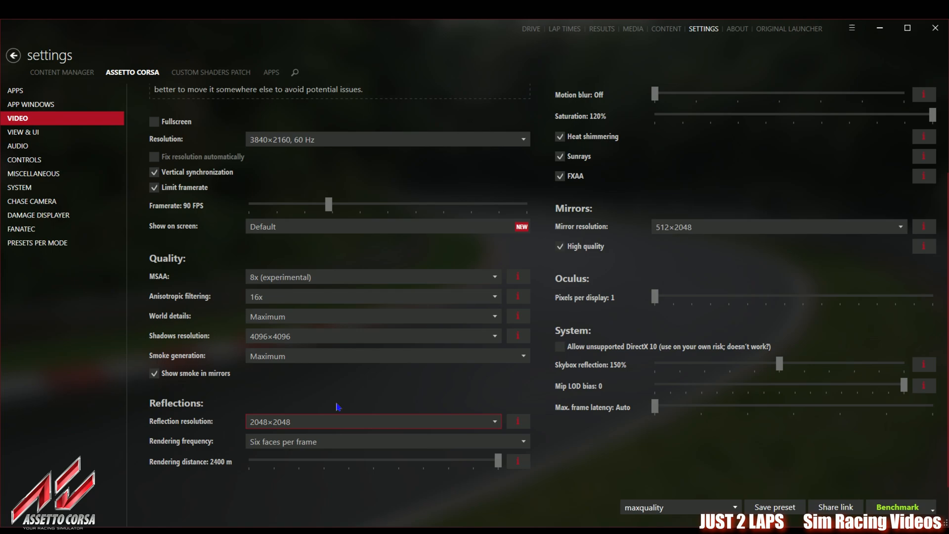
pyautogui.moveTo(348, 442)
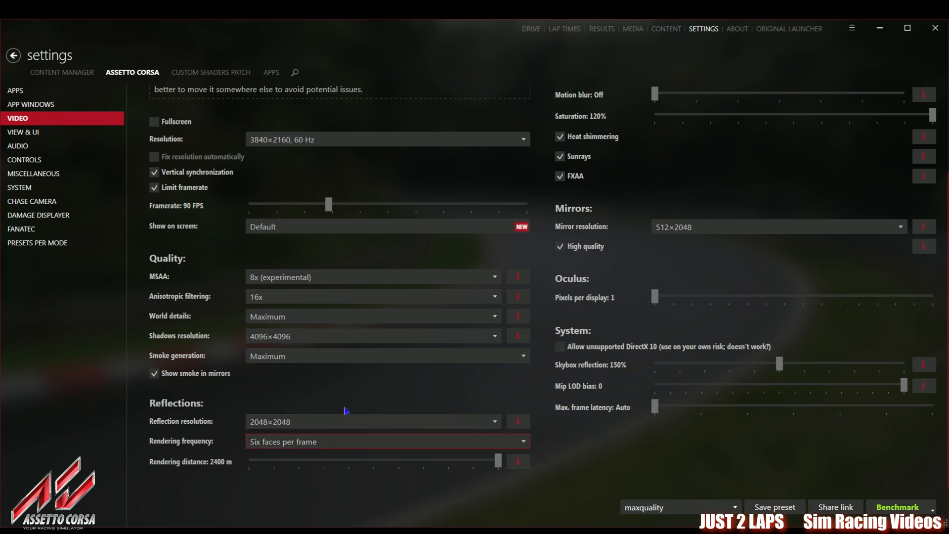
pyautogui.moveTo(341, 407)
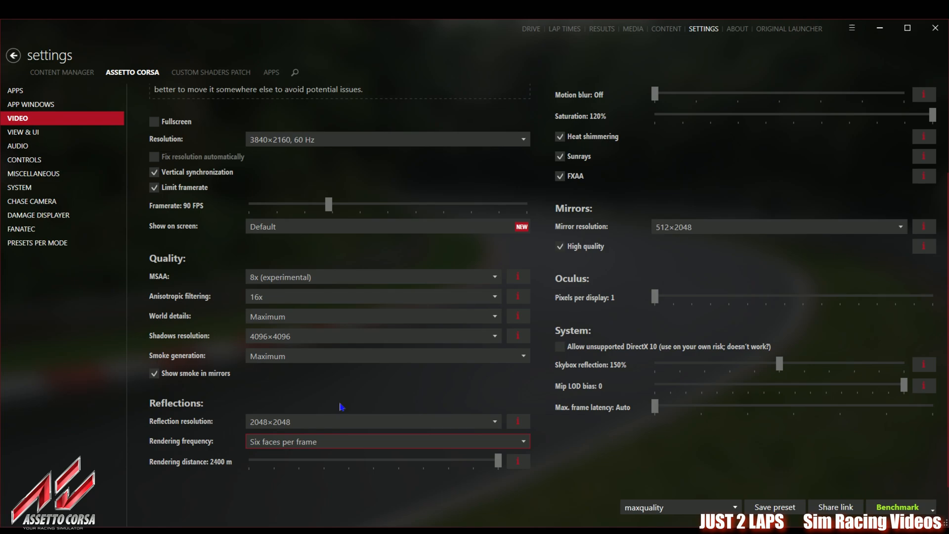
pyautogui.scroll(3)
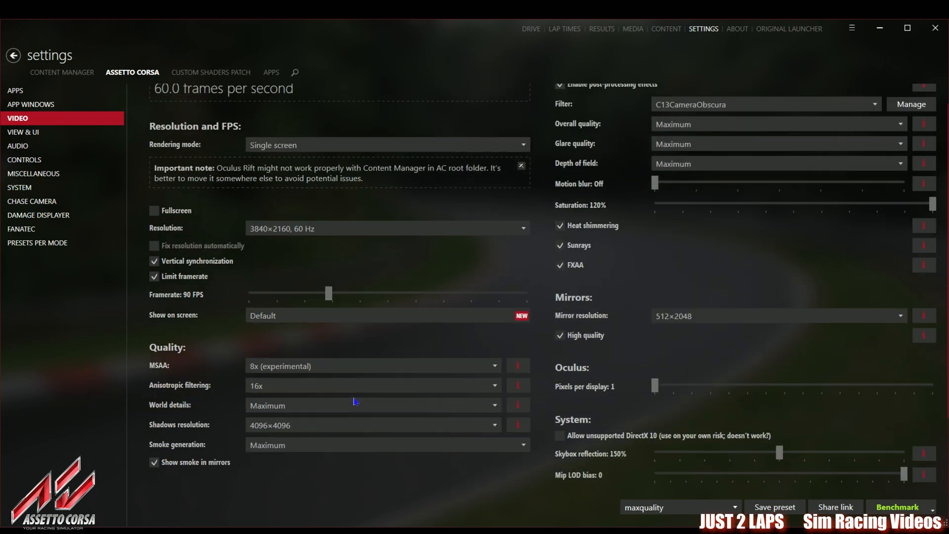
pyautogui.scroll(3)
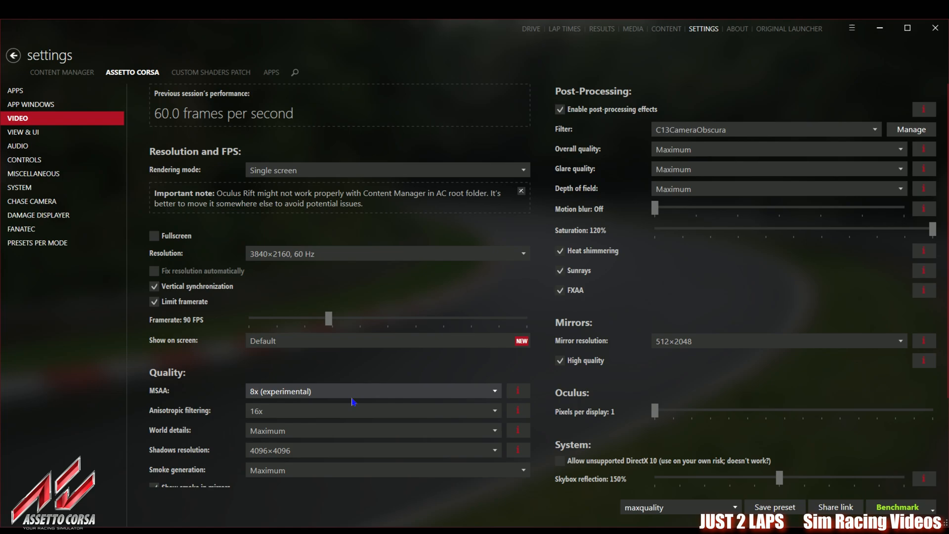
pyautogui.moveTo(551, 369)
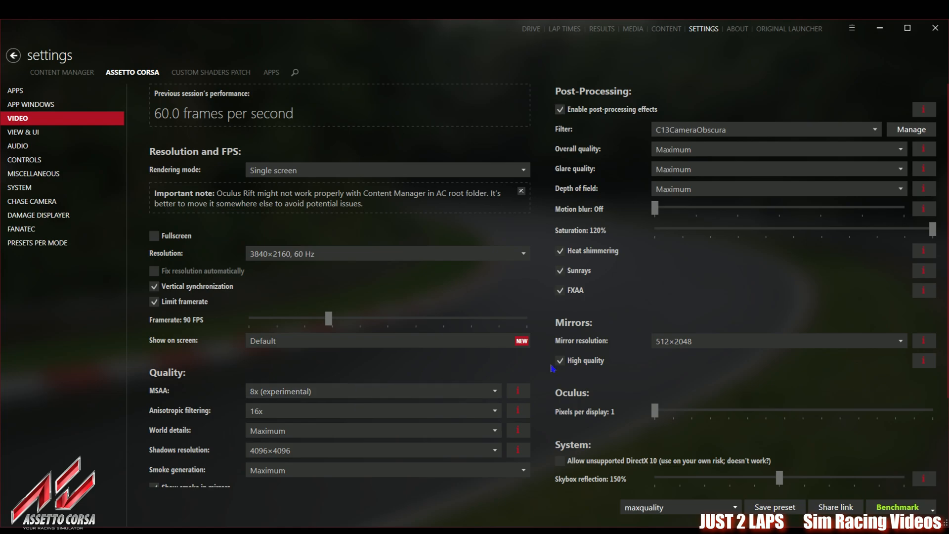
pyautogui.moveTo(728, 344)
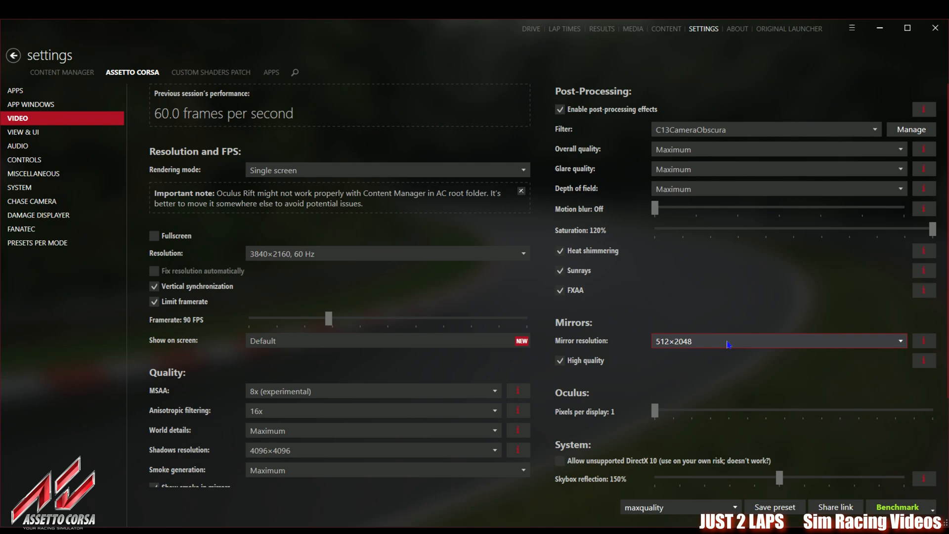
pyautogui.moveTo(682, 270)
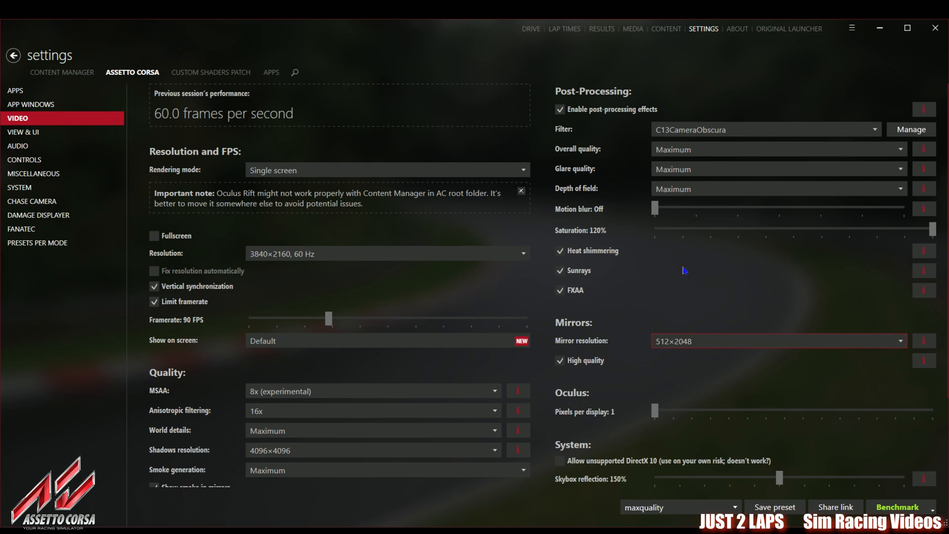
pyautogui.moveTo(596, 119)
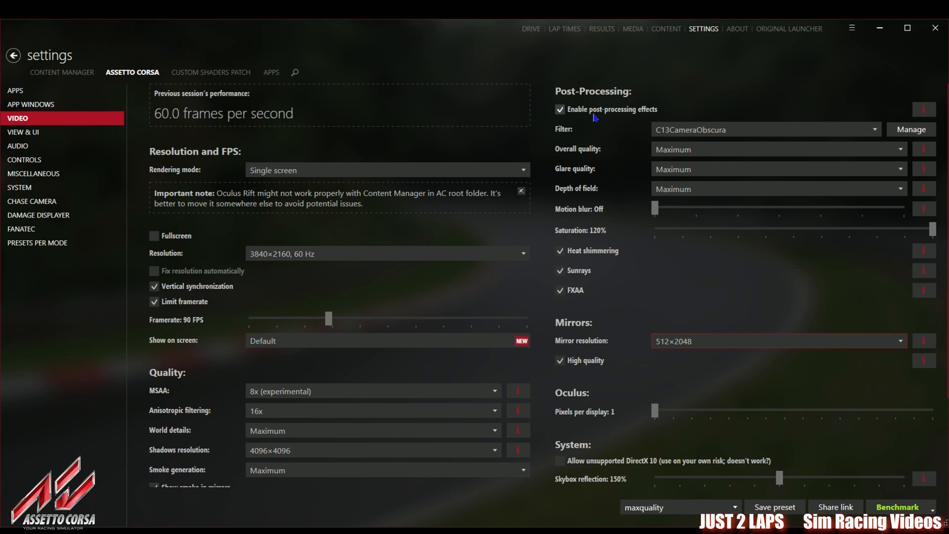
pyautogui.moveTo(588, 135)
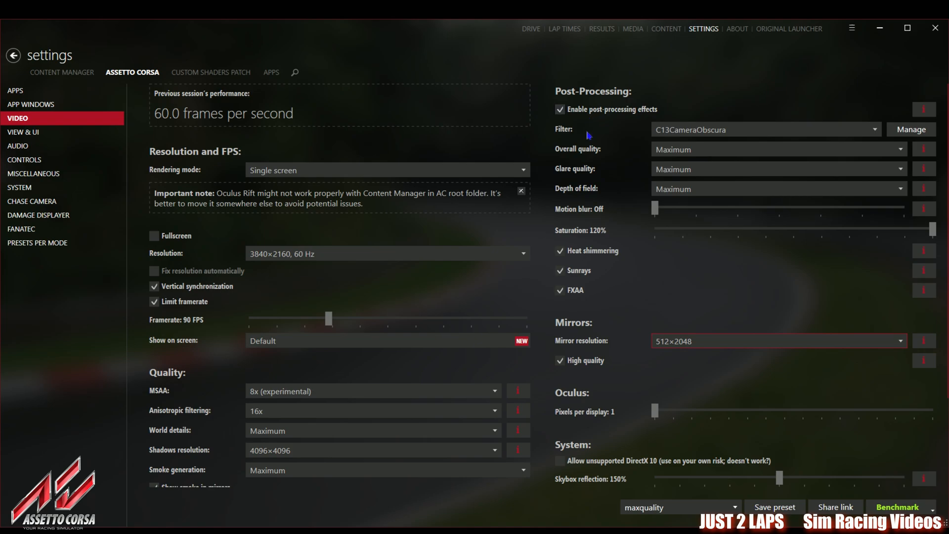
pyautogui.moveTo(585, 148)
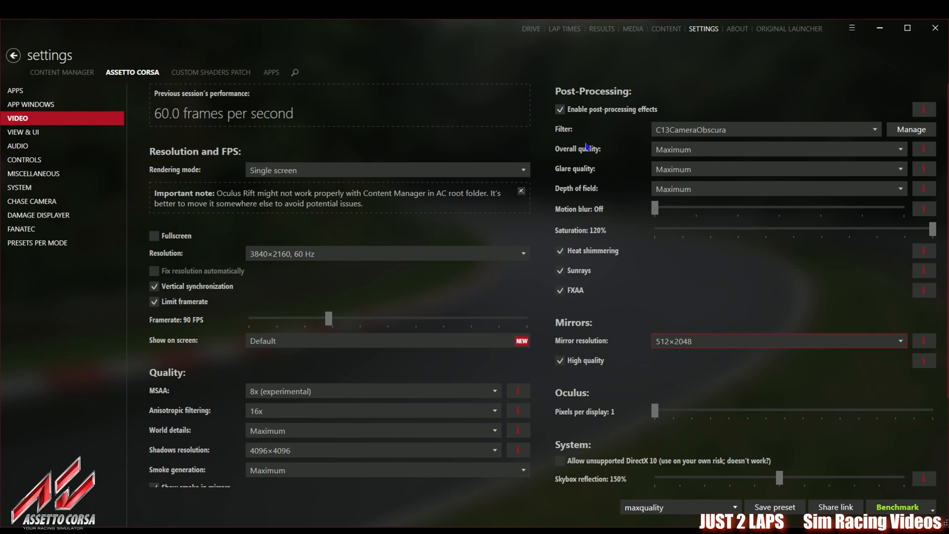
pyautogui.moveTo(617, 238)
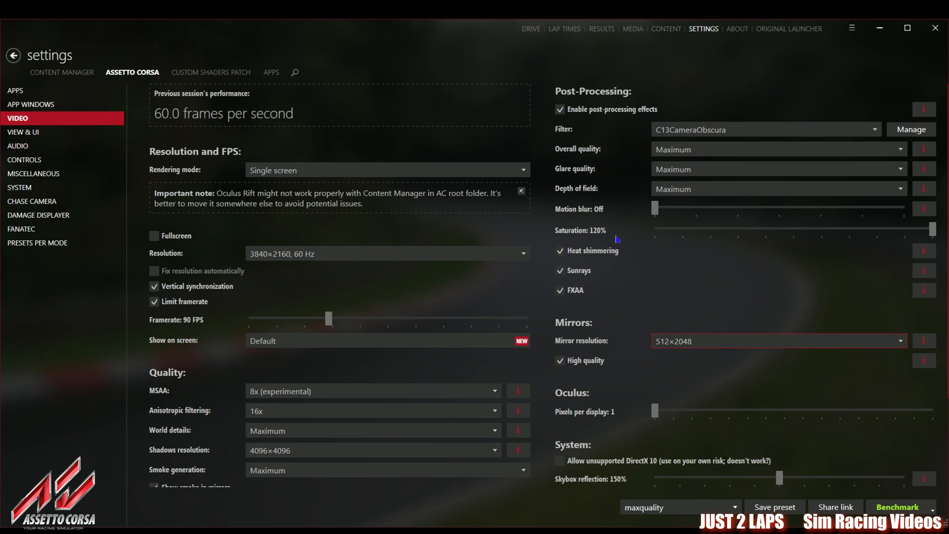
pyautogui.moveTo(684, 234)
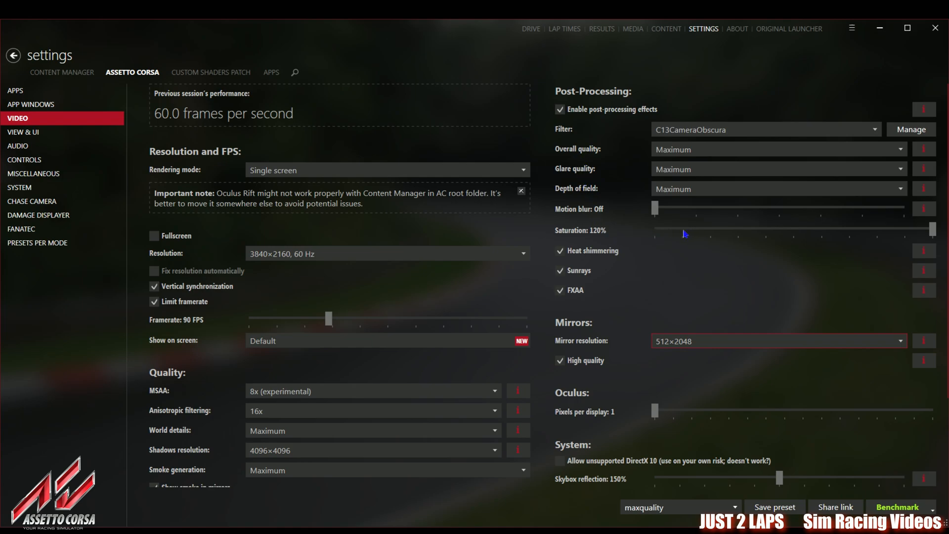
pyautogui.moveTo(683, 236)
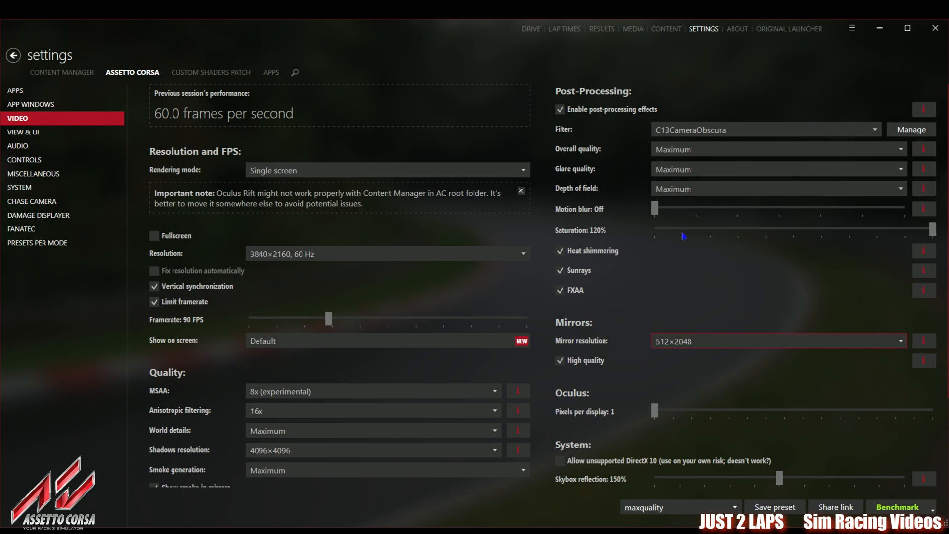
pyautogui.moveTo(628, 270)
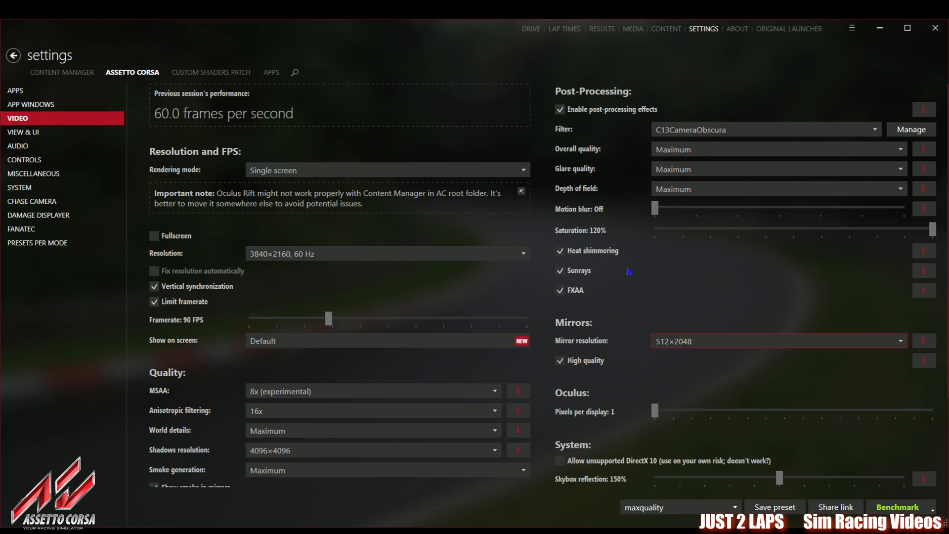
pyautogui.moveTo(628, 278)
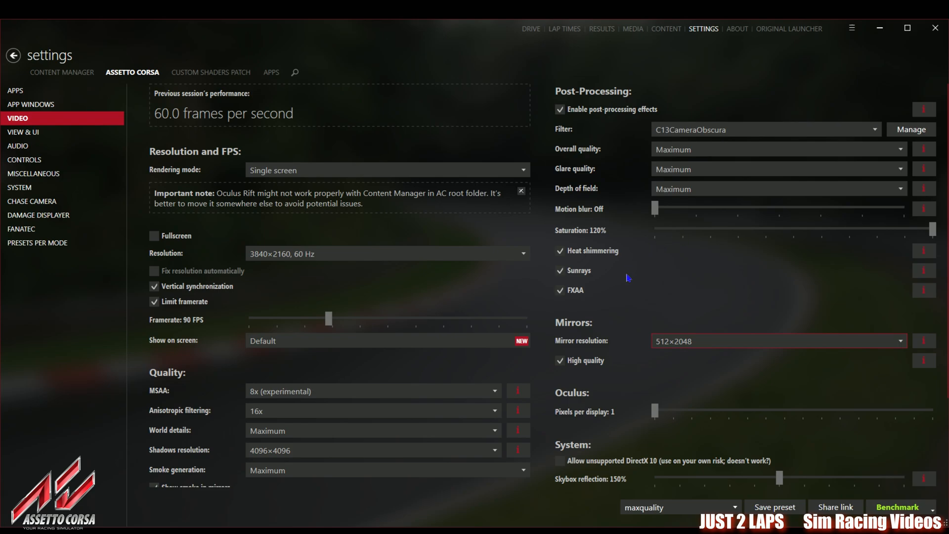
pyautogui.moveTo(631, 295)
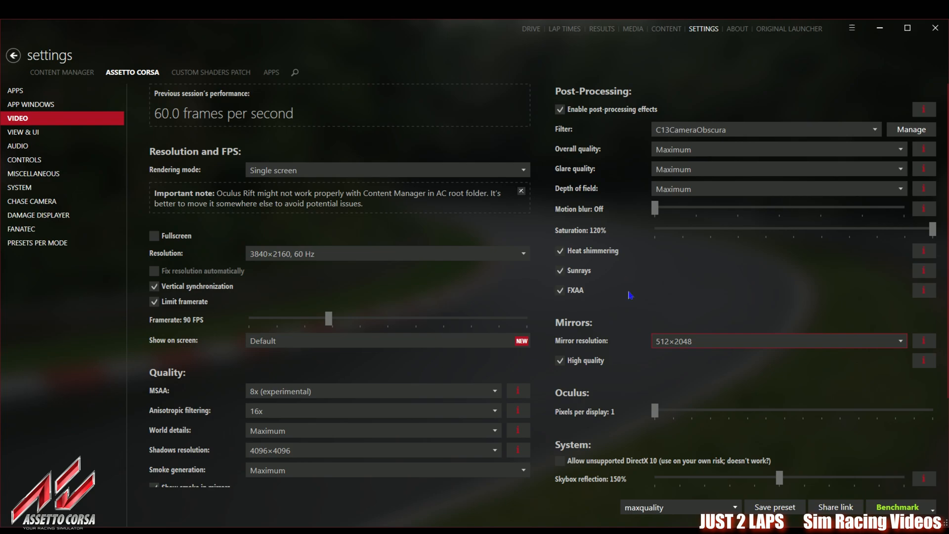
pyautogui.moveTo(631, 350)
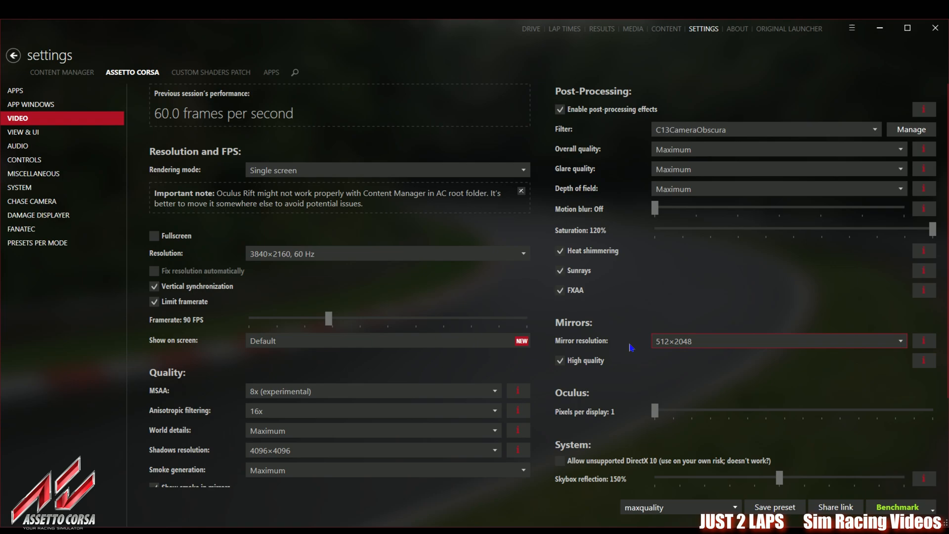
pyautogui.moveTo(640, 320)
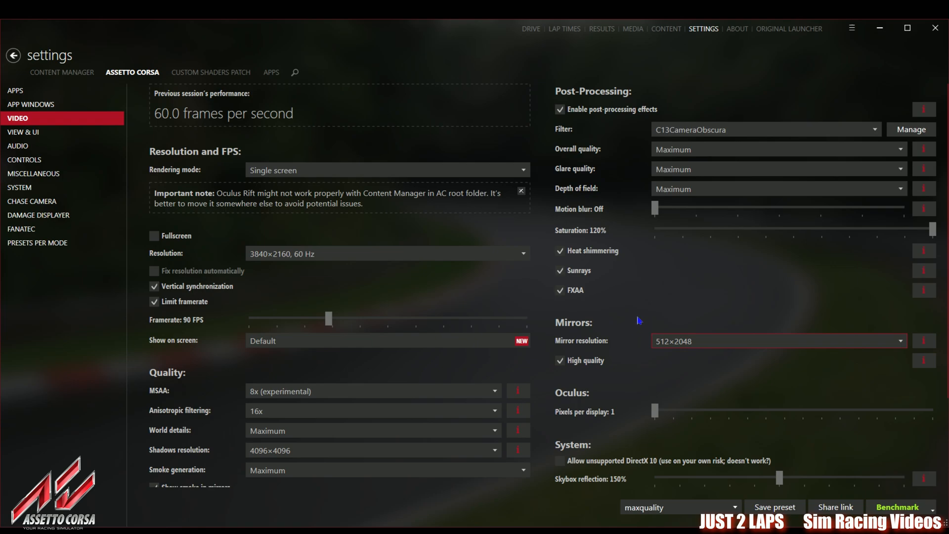
pyautogui.moveTo(629, 313)
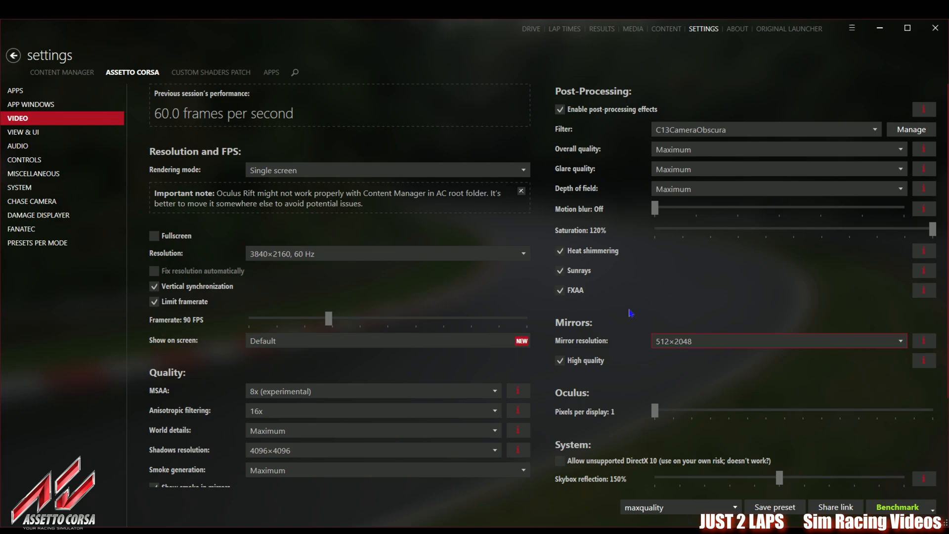
pyautogui.moveTo(615, 313)
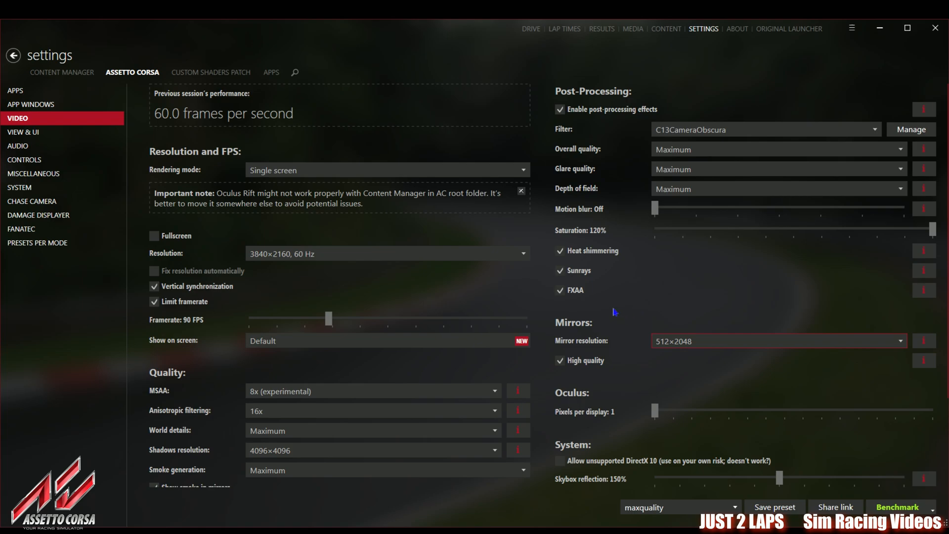
pyautogui.moveTo(219, 95)
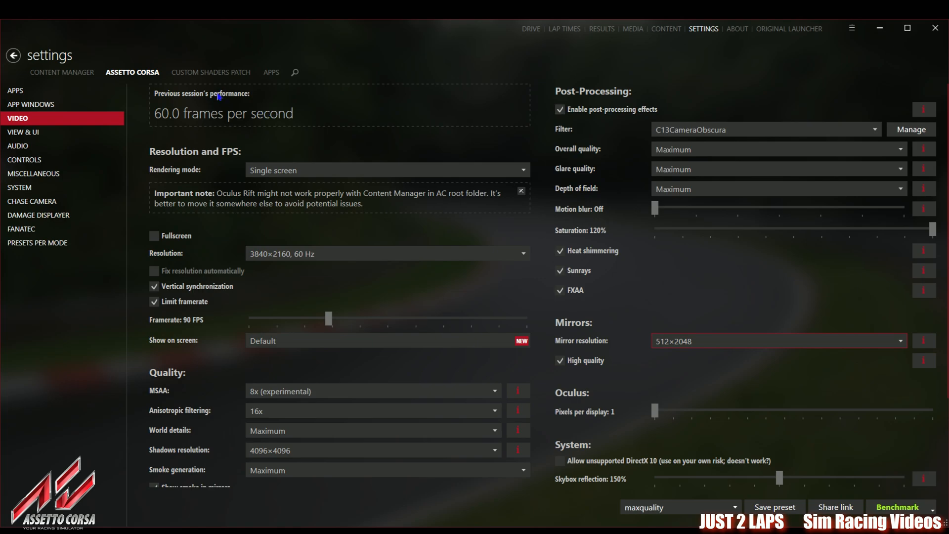
pyautogui.click(211, 72)
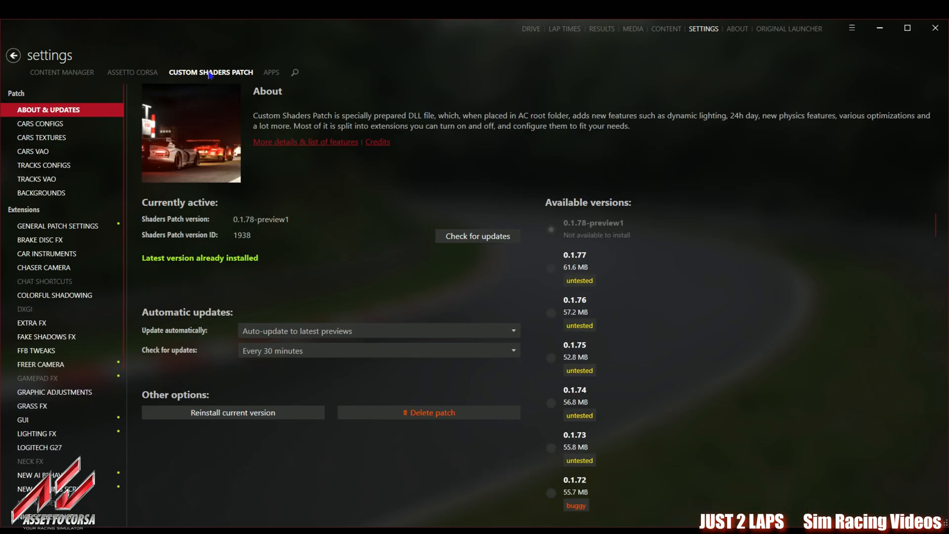
pyautogui.moveTo(273, 167)
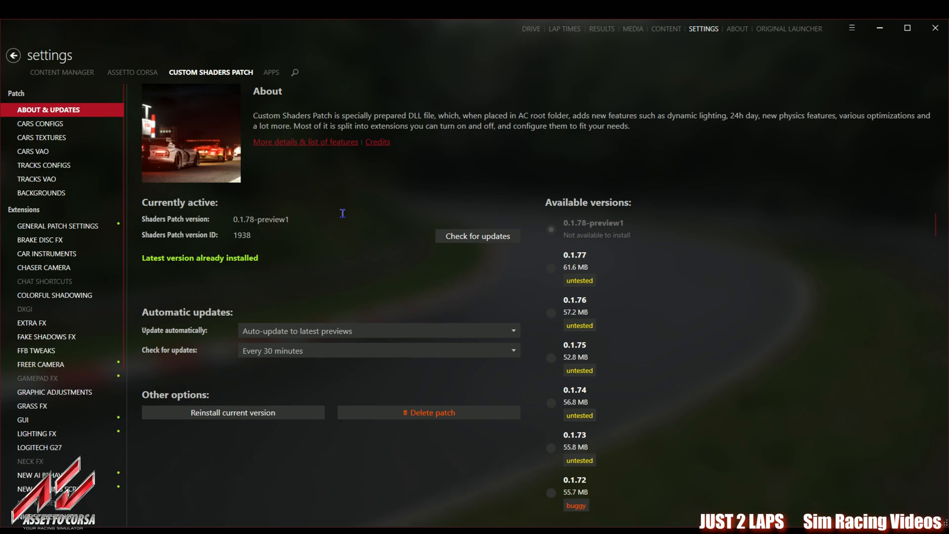
pyautogui.moveTo(323, 230)
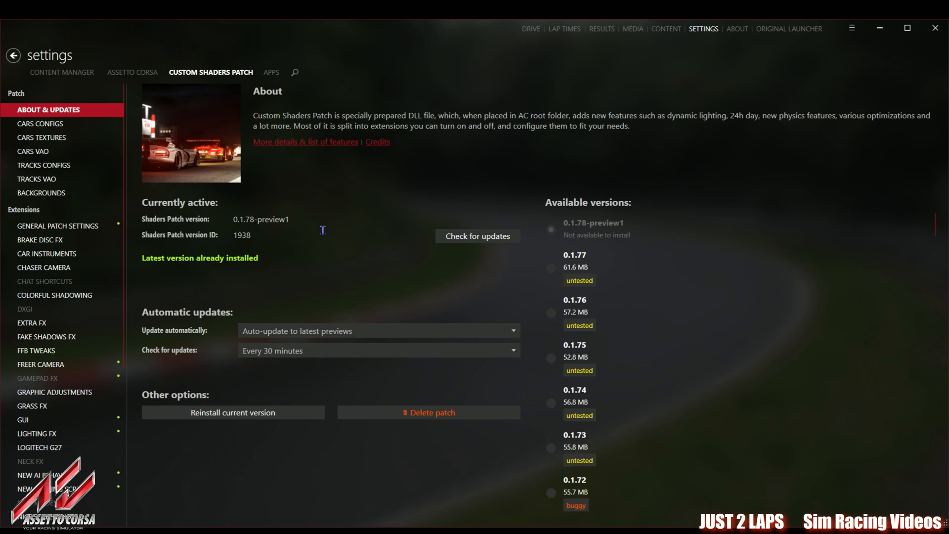
pyautogui.moveTo(323, 233)
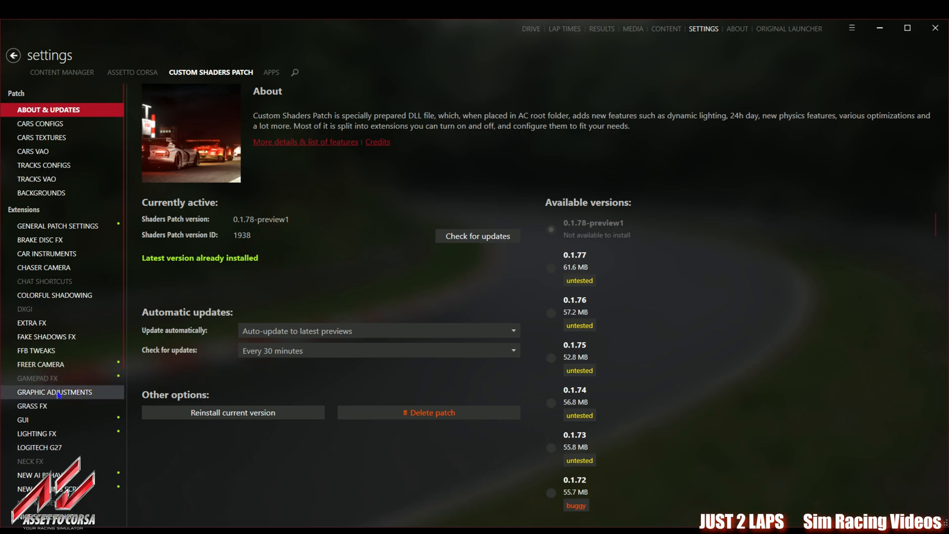
# Open the Graphic Adjustments extension, showing AMD FidelityFX Super Resolution enabled
pyautogui.click(55, 391)
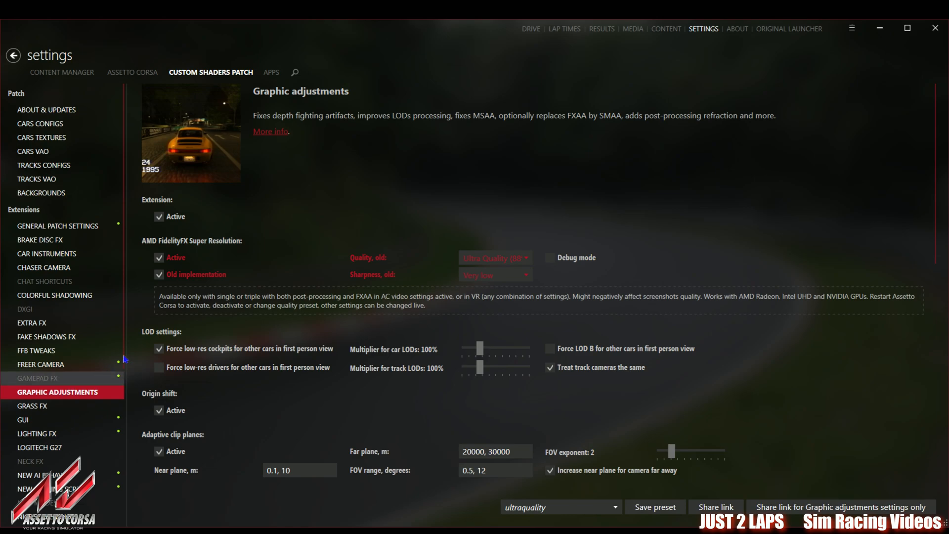
pyautogui.moveTo(177, 228)
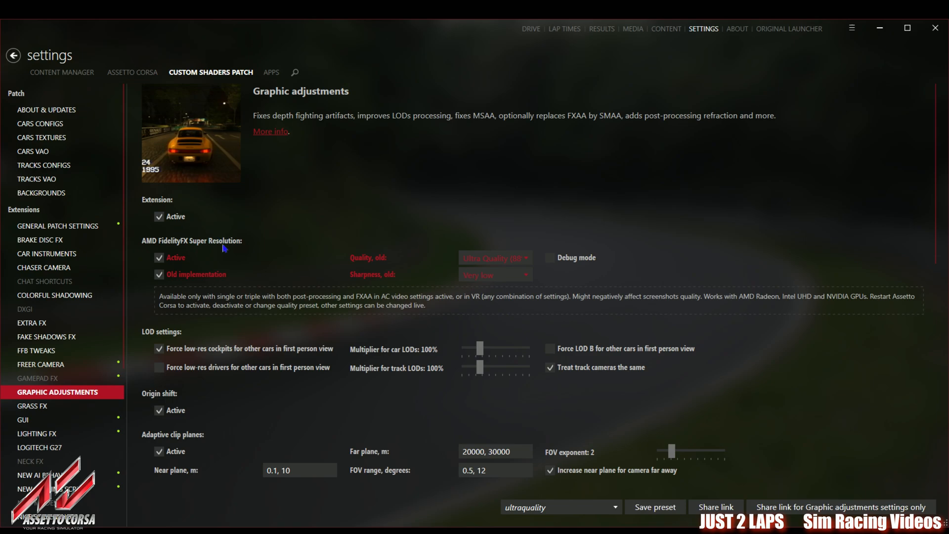
pyautogui.moveTo(213, 250)
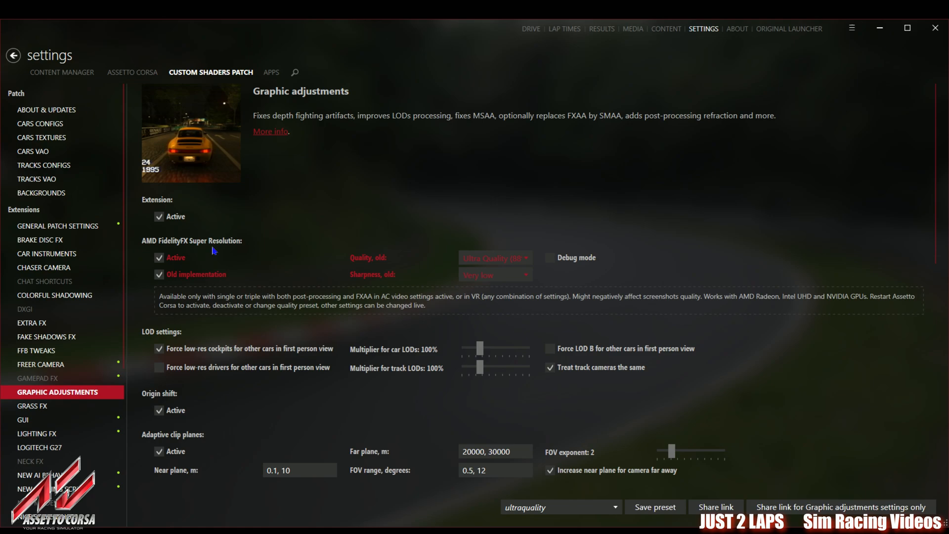
pyautogui.moveTo(216, 257)
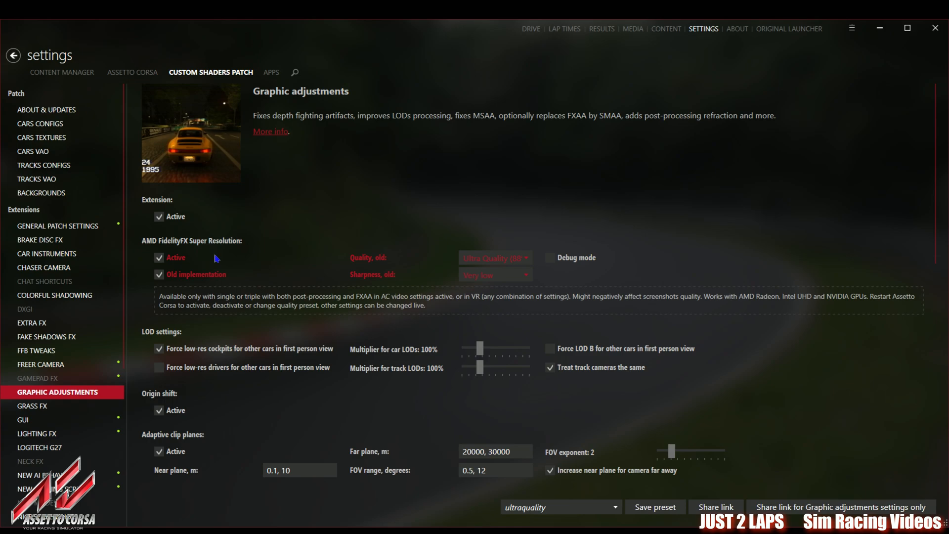
pyautogui.moveTo(212, 261)
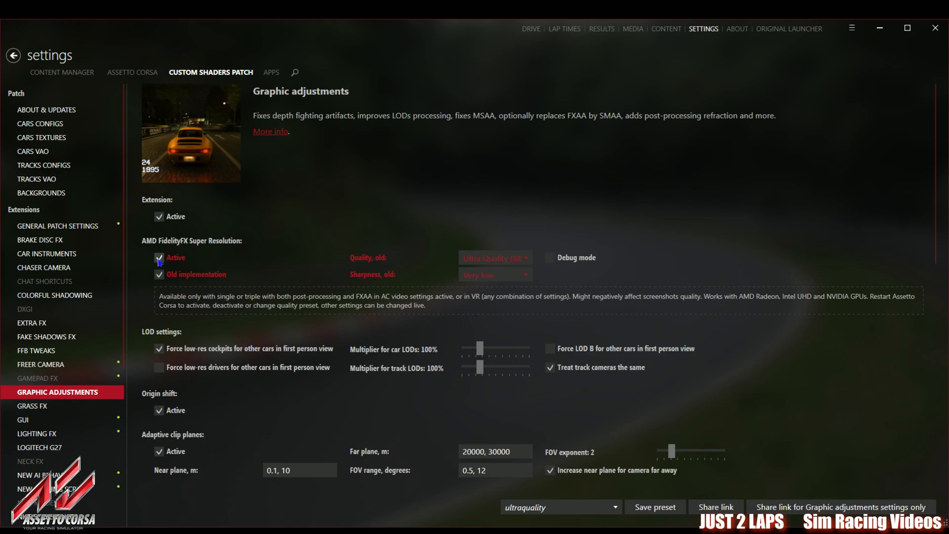
pyautogui.moveTo(225, 266)
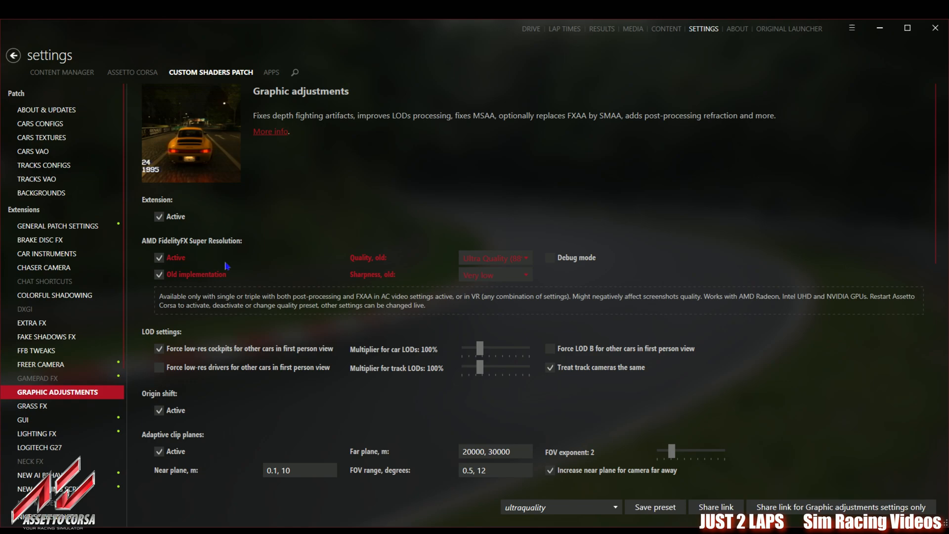
pyautogui.moveTo(481, 274)
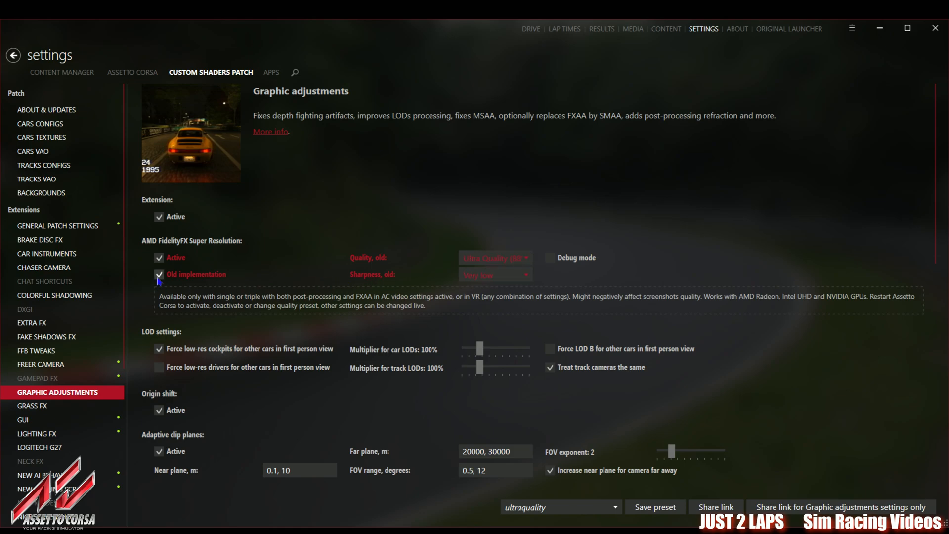
# Uncheck 'Old implementation' for FidelityFX Super Resolution, revealing Ultra Quality and 75% sharpness
pyautogui.click(159, 275)
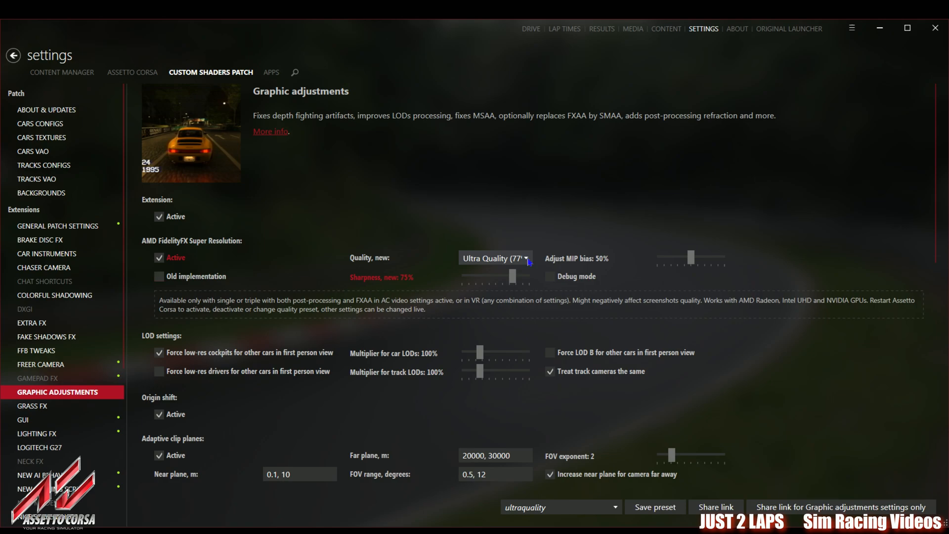
pyautogui.moveTo(535, 278)
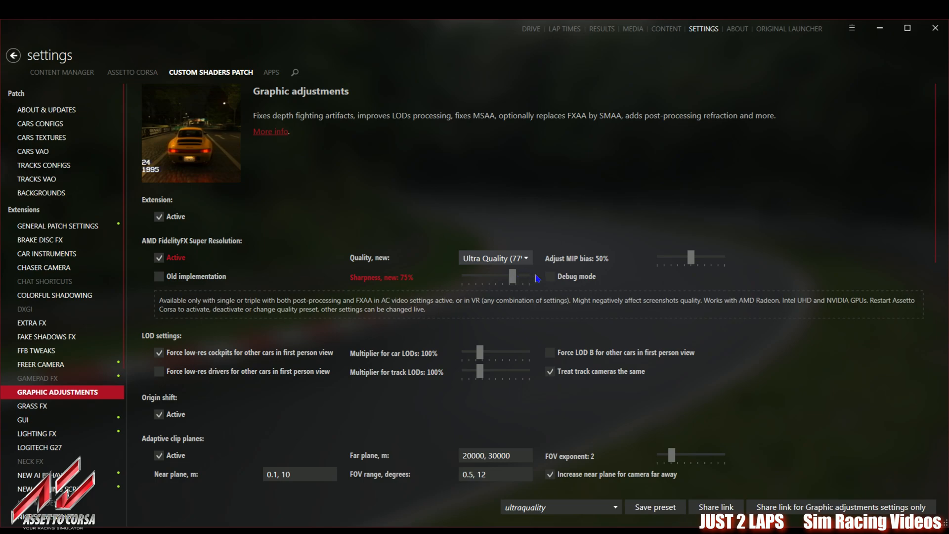
pyautogui.moveTo(502, 325)
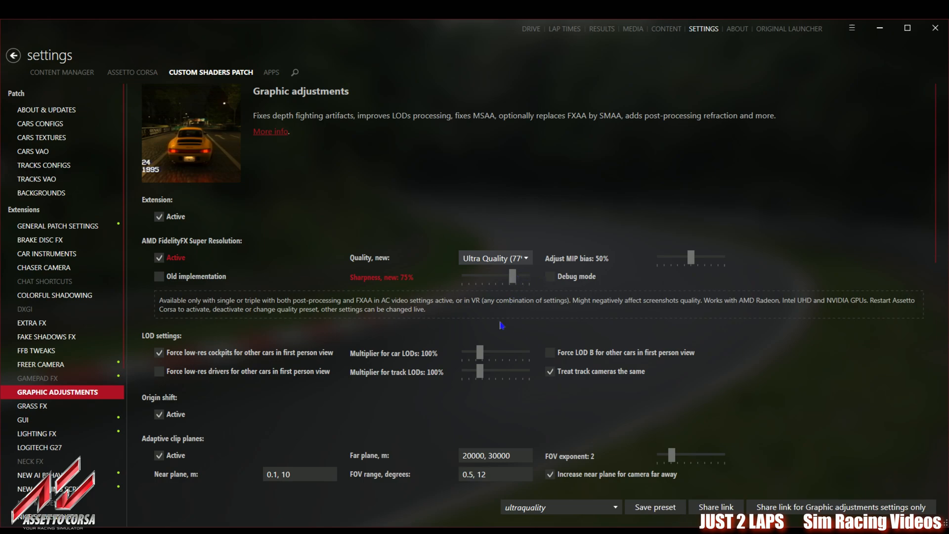
pyautogui.moveTo(496, 332)
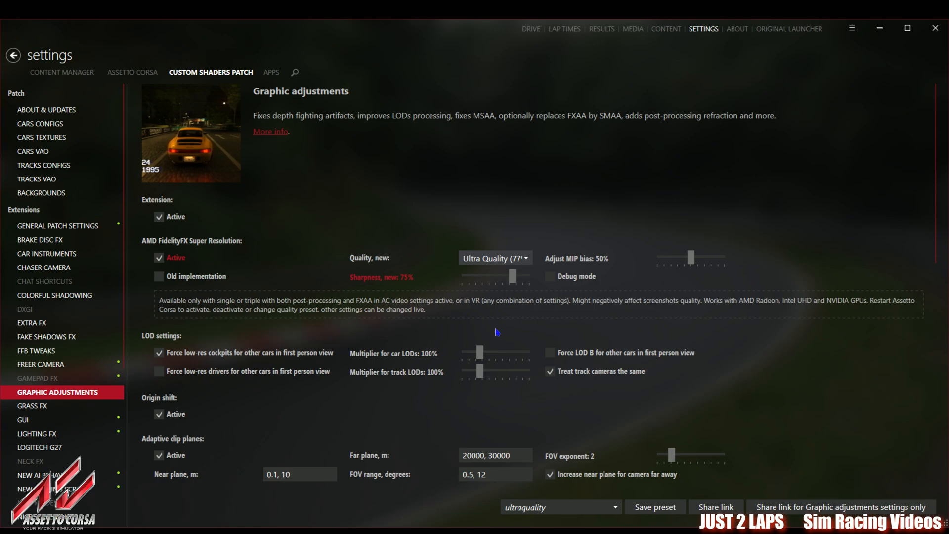
pyautogui.moveTo(493, 303)
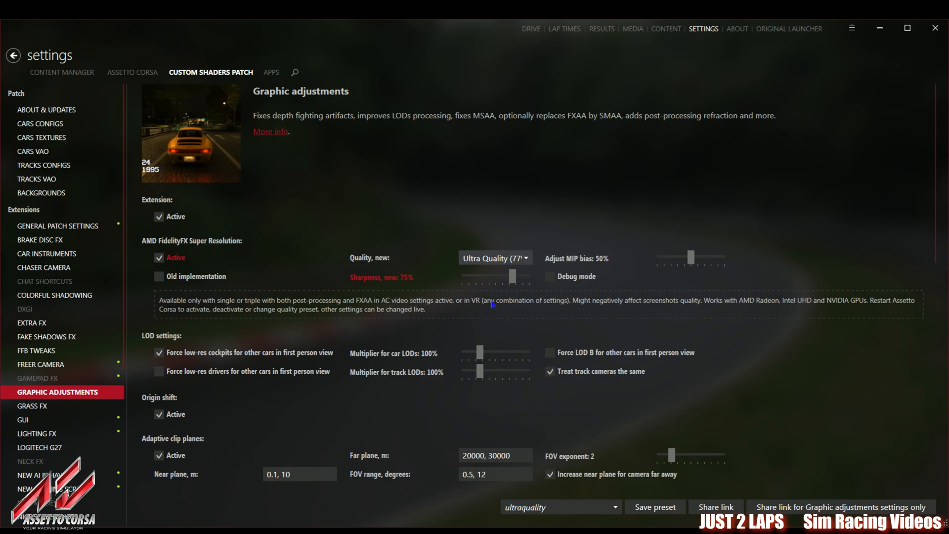
pyautogui.moveTo(499, 290)
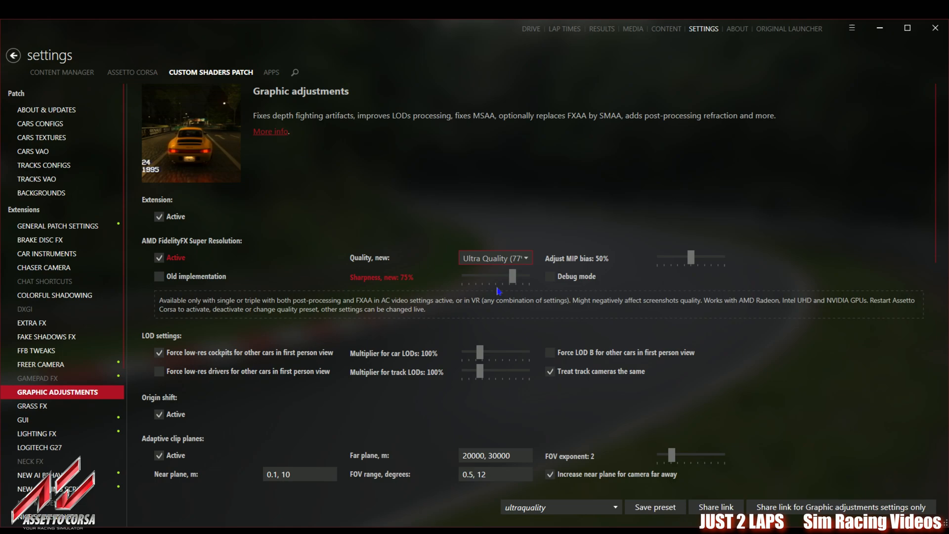
pyautogui.moveTo(262, 291)
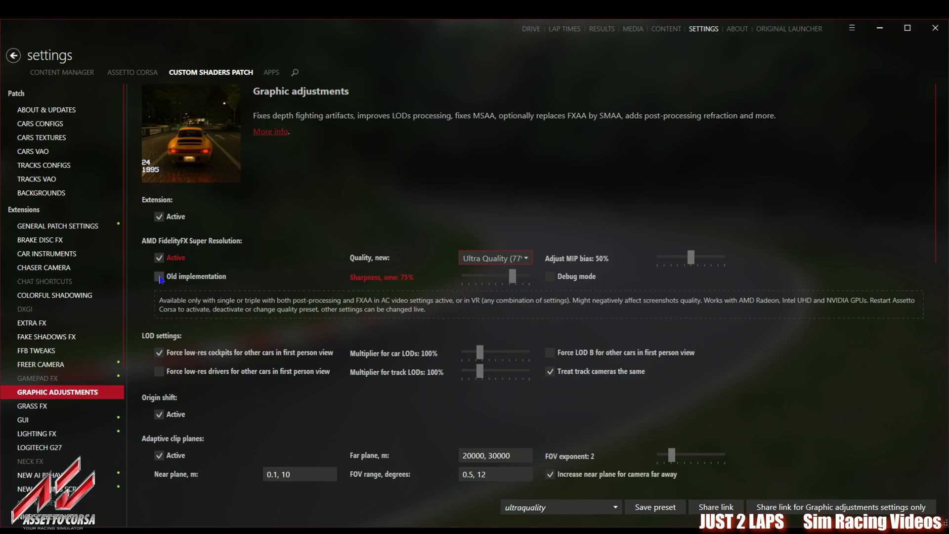
pyautogui.click(159, 276)
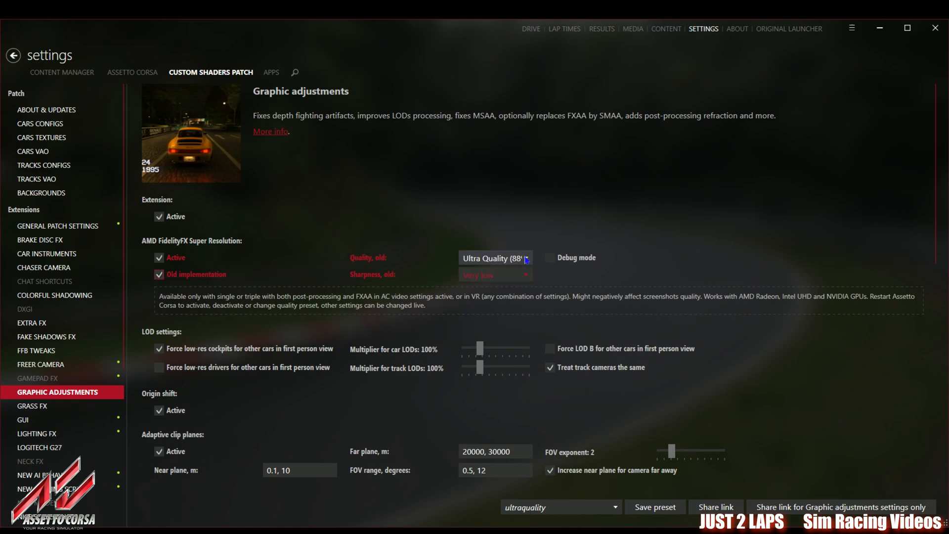
pyautogui.moveTo(451, 264)
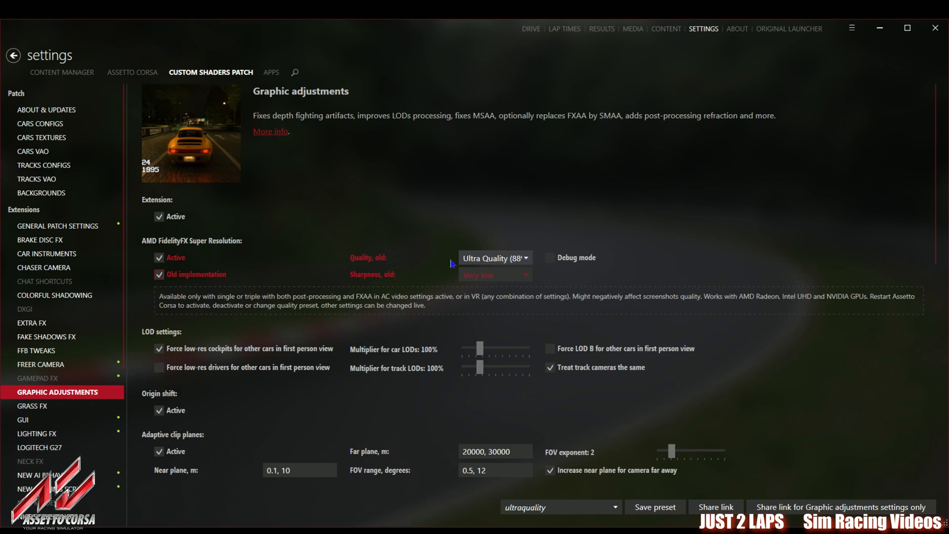
pyautogui.moveTo(394, 265)
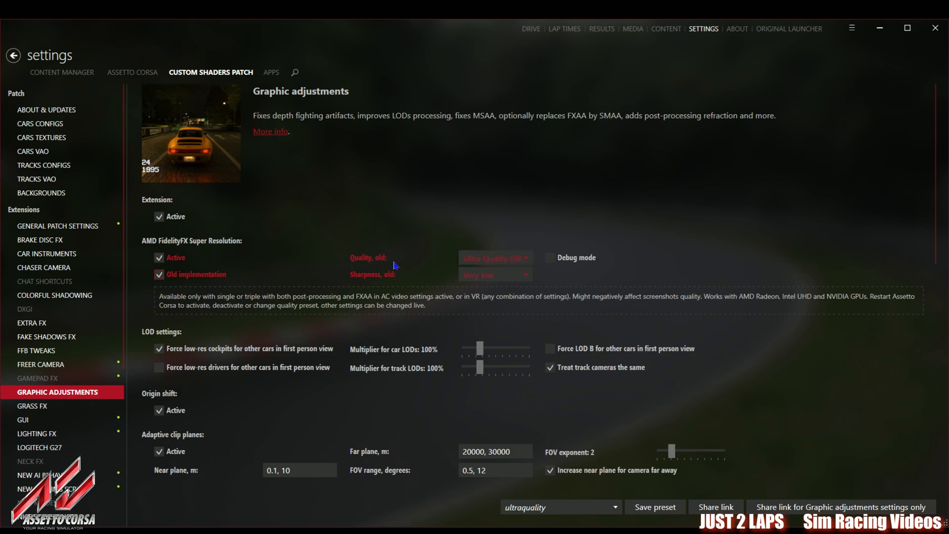
pyautogui.moveTo(184, 288)
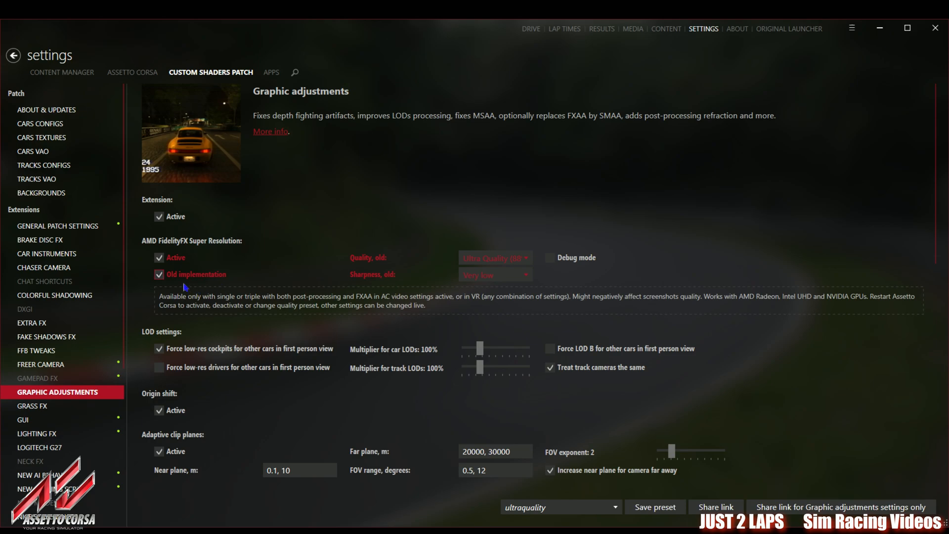
pyautogui.moveTo(374, 268)
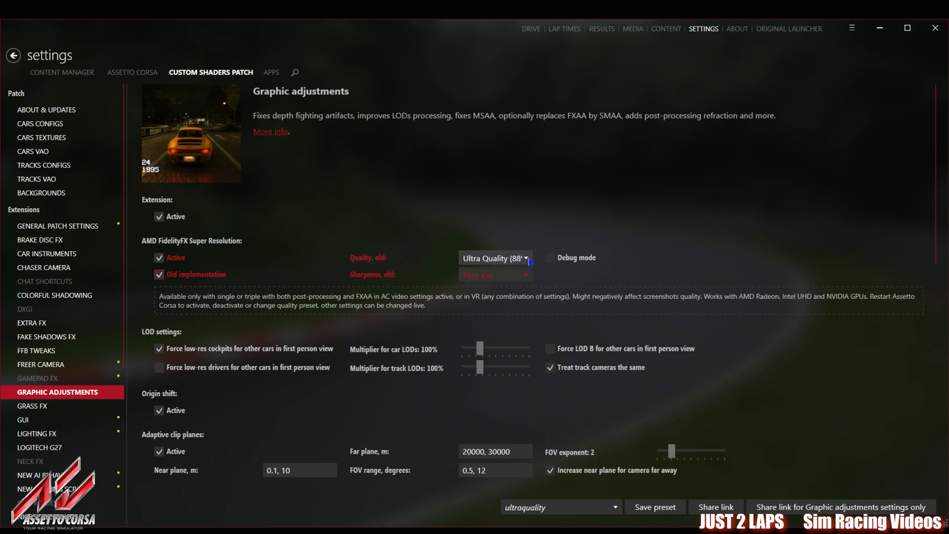
pyautogui.moveTo(478, 307)
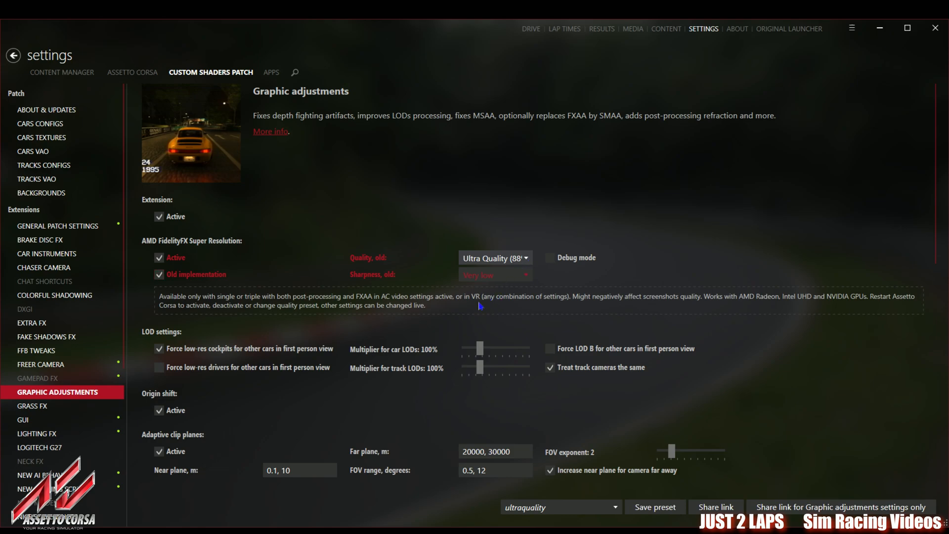
pyautogui.moveTo(512, 275)
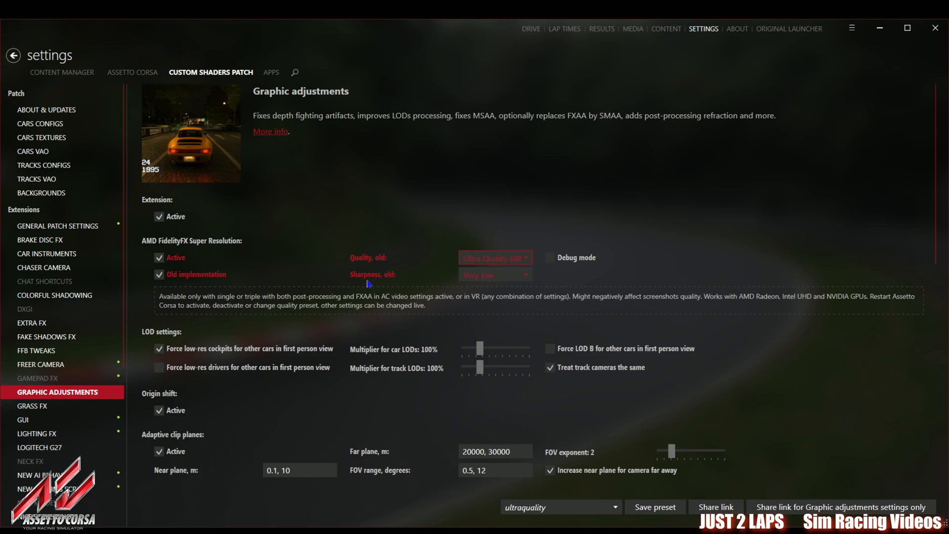
pyautogui.click(494, 275)
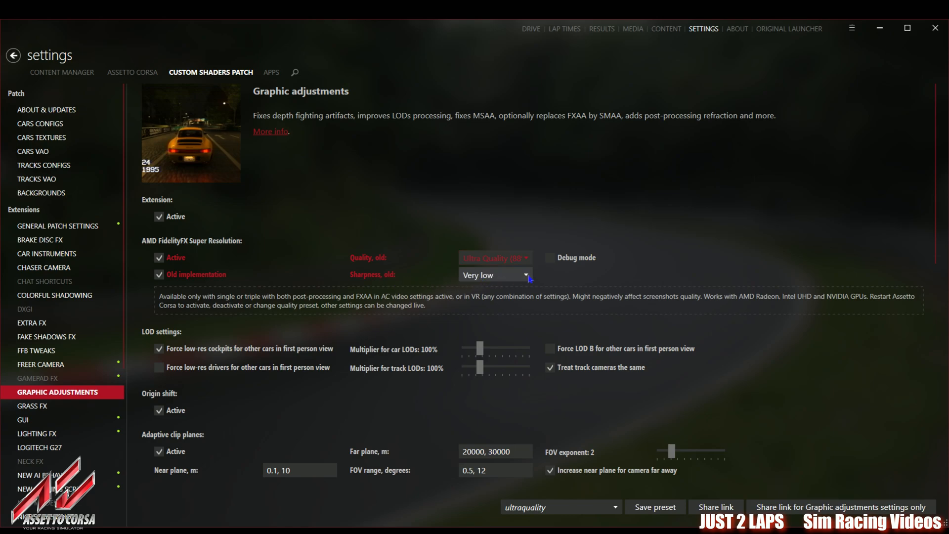
pyautogui.moveTo(510, 308)
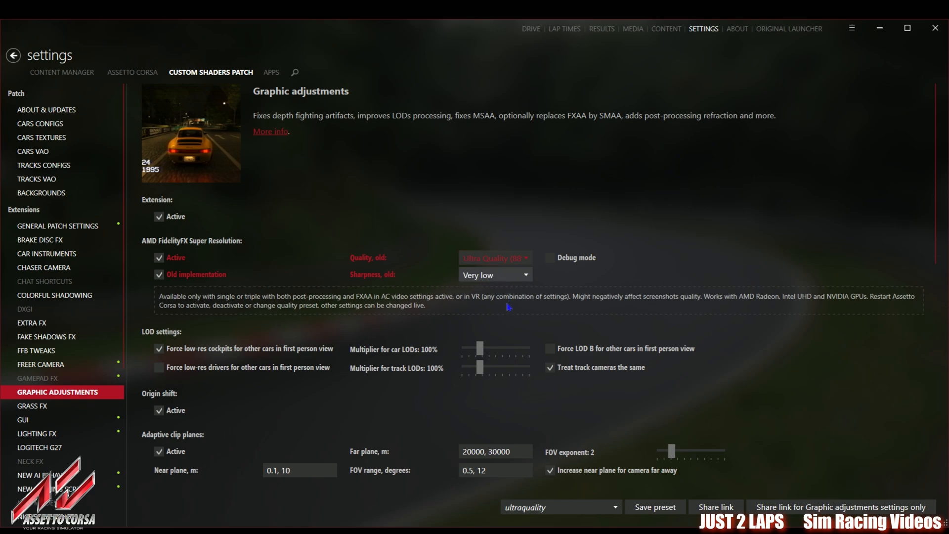
pyautogui.moveTo(503, 335)
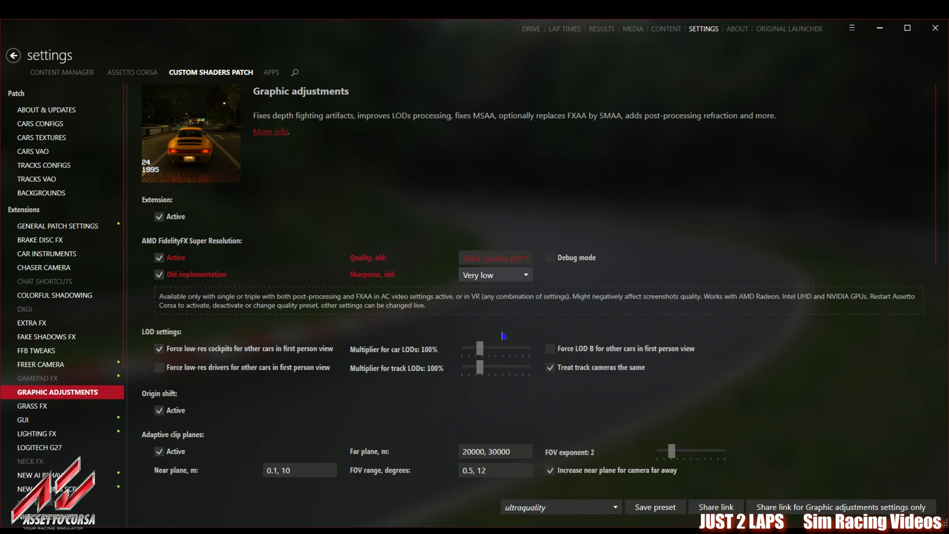
pyautogui.moveTo(504, 304)
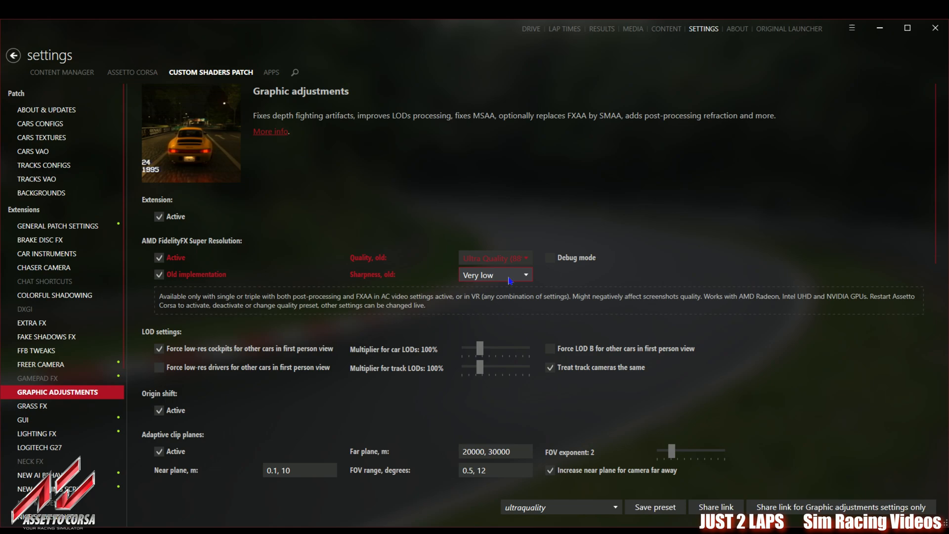
pyautogui.scroll(-3)
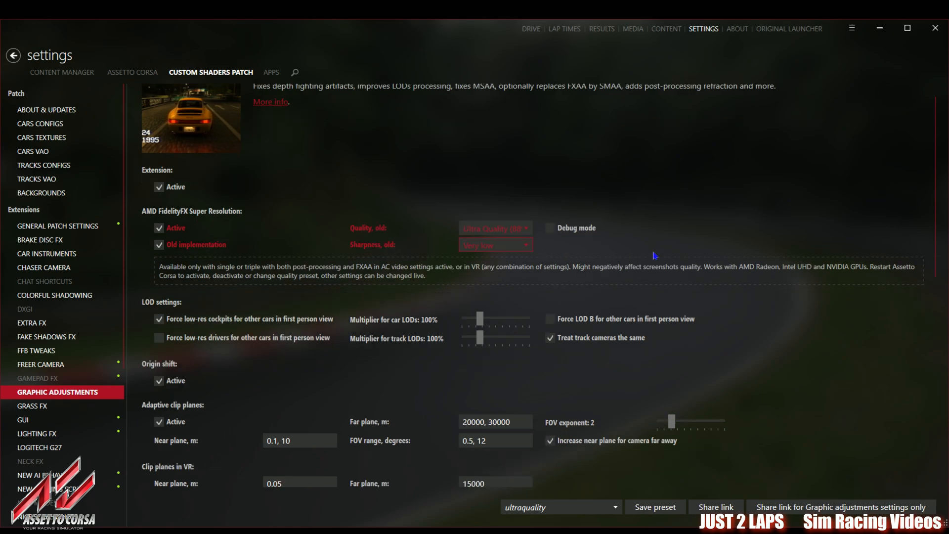
pyautogui.scroll(-3)
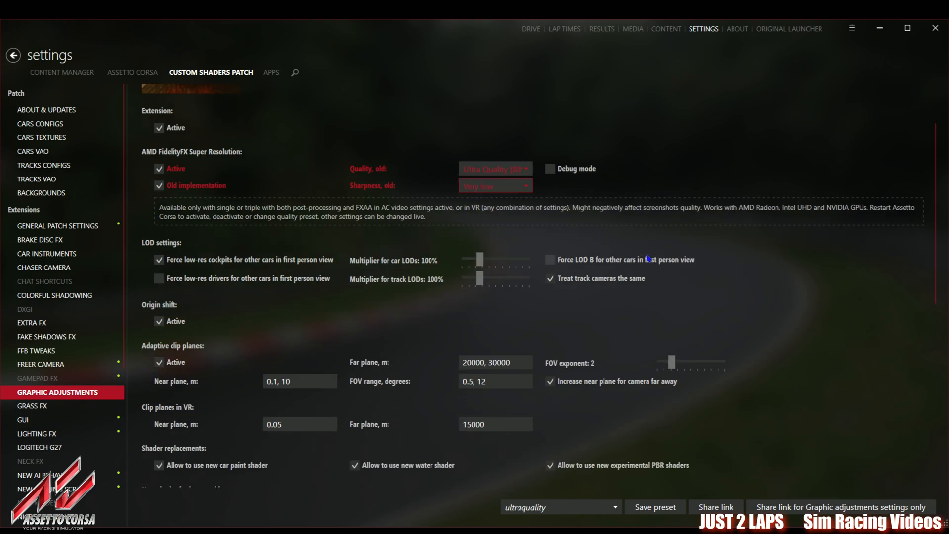
pyautogui.scroll(3)
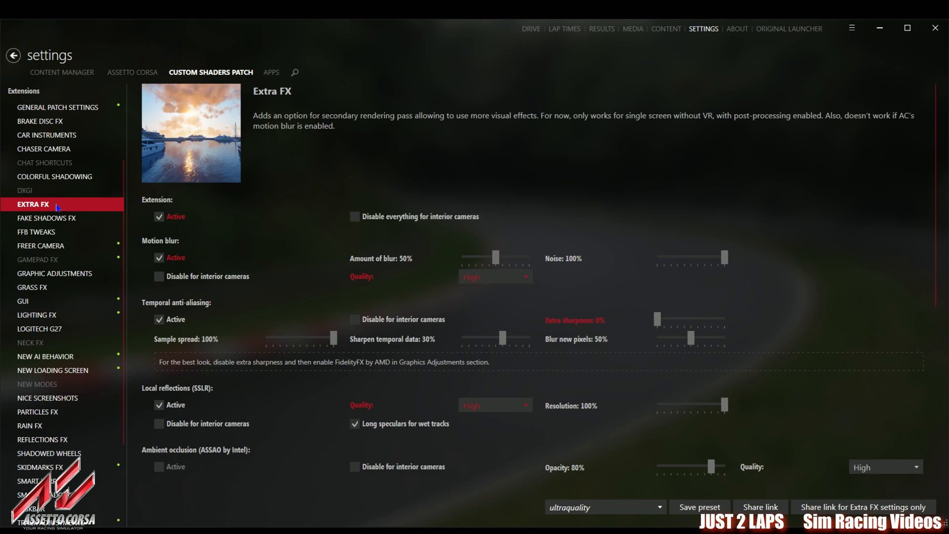
pyautogui.moveTo(259, 225)
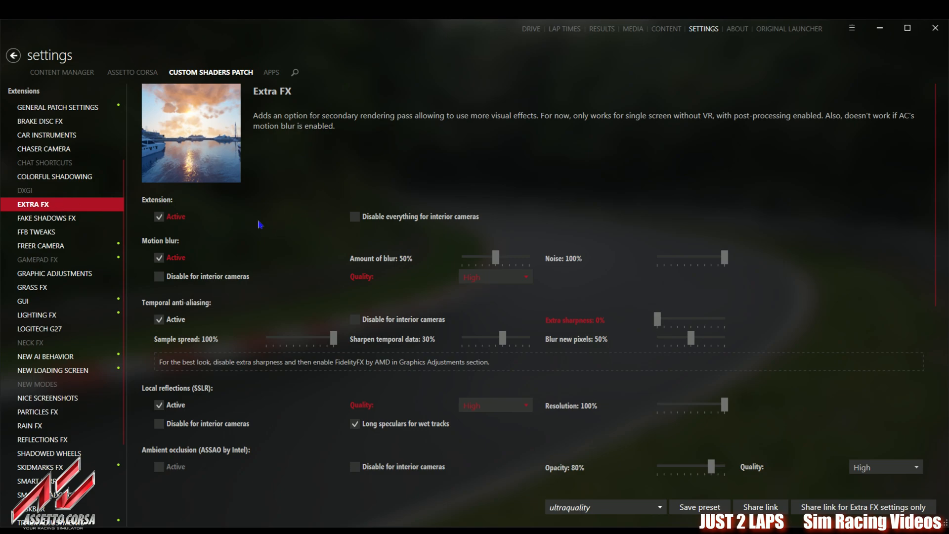
pyautogui.moveTo(156, 229)
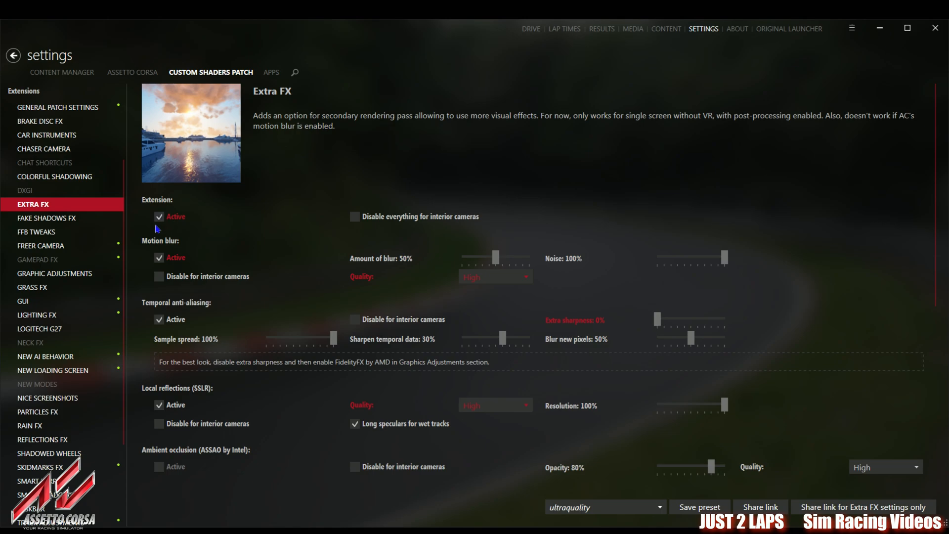
pyautogui.moveTo(878, 374)
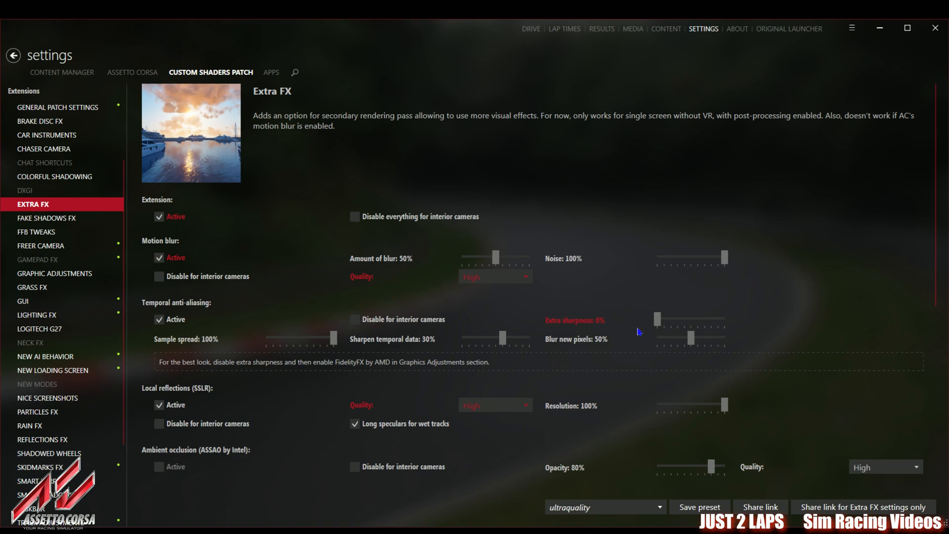
pyautogui.moveTo(421, 370)
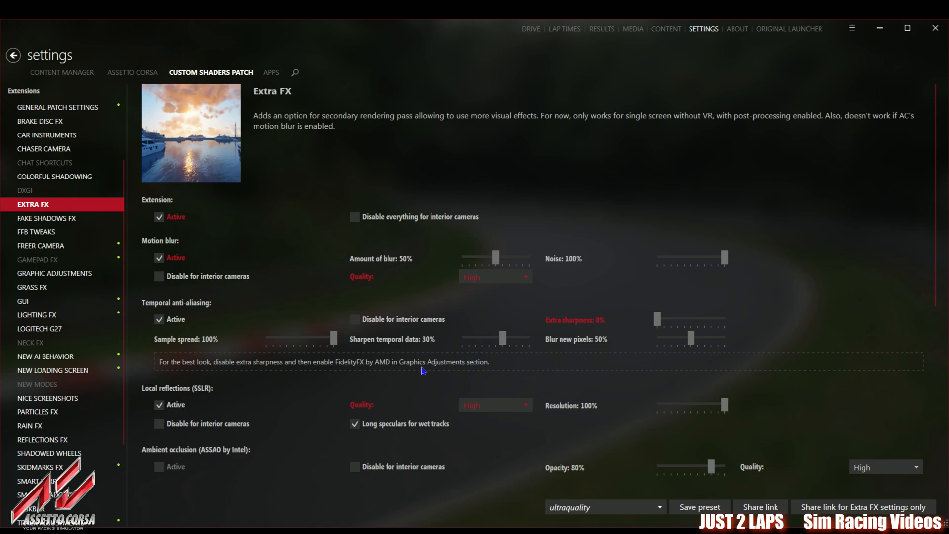
pyautogui.moveTo(690, 324)
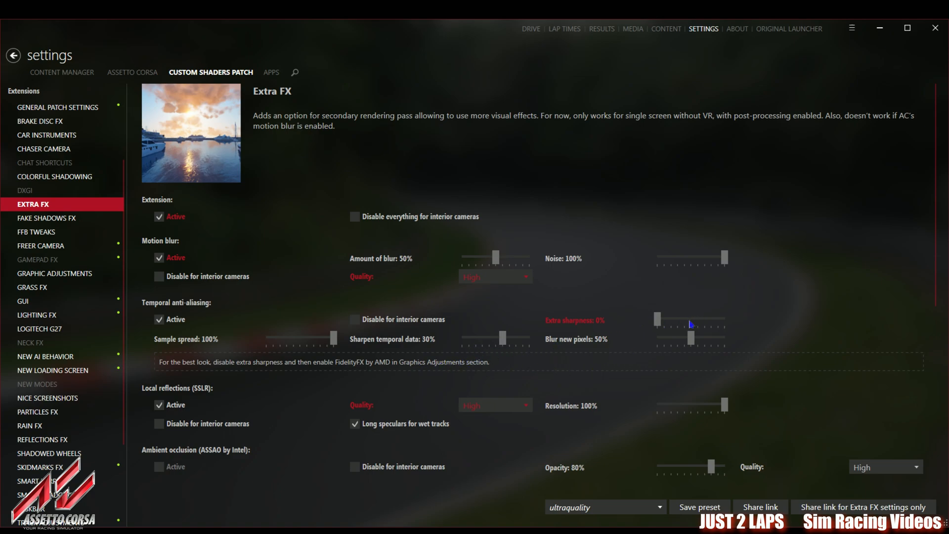
pyautogui.moveTo(175, 374)
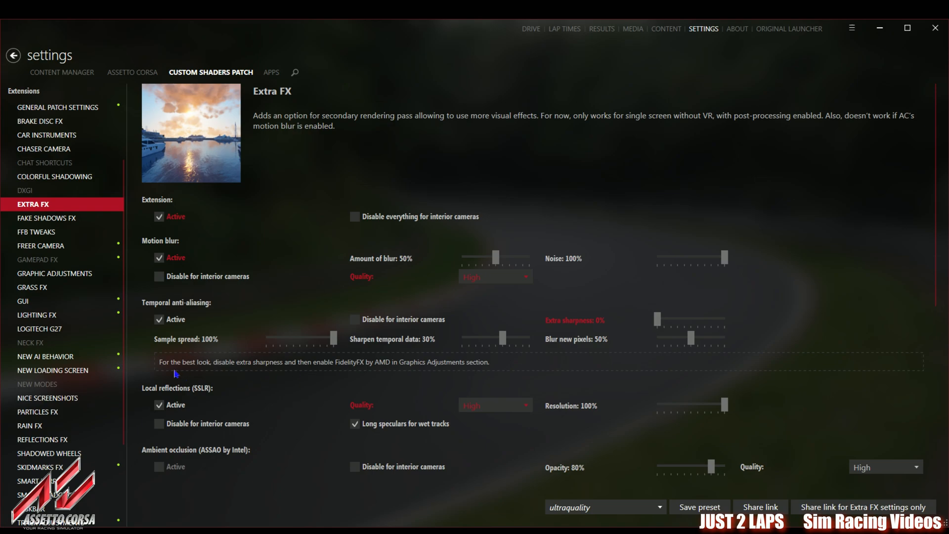
pyautogui.moveTo(208, 371)
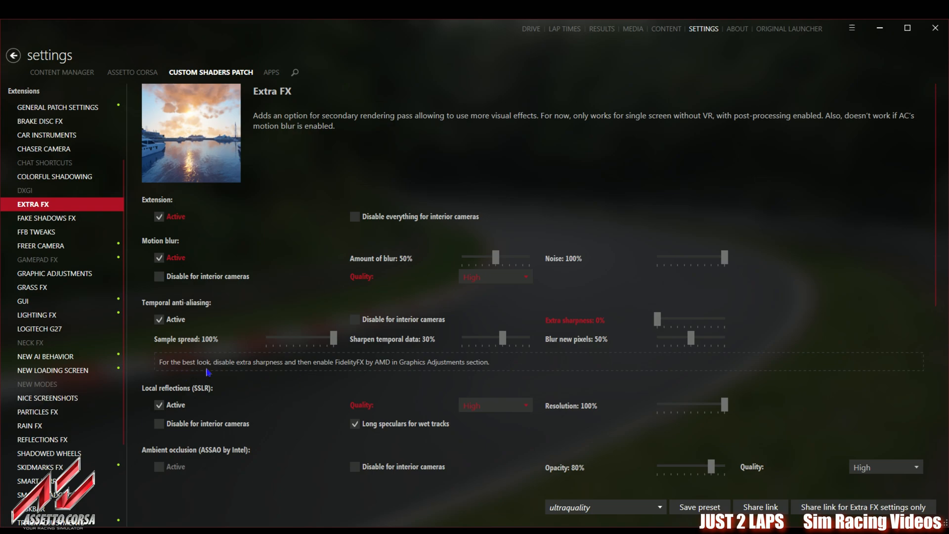
pyautogui.moveTo(274, 370)
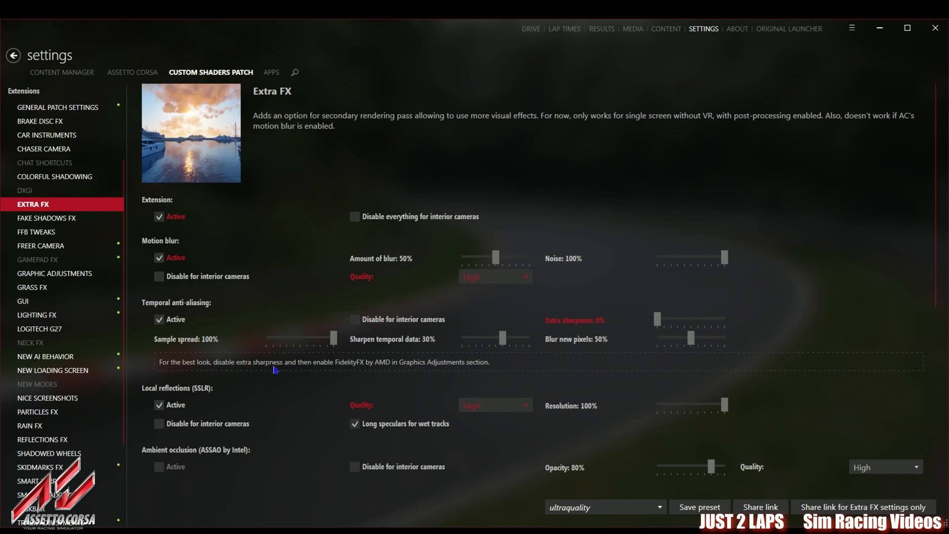
pyautogui.moveTo(388, 367)
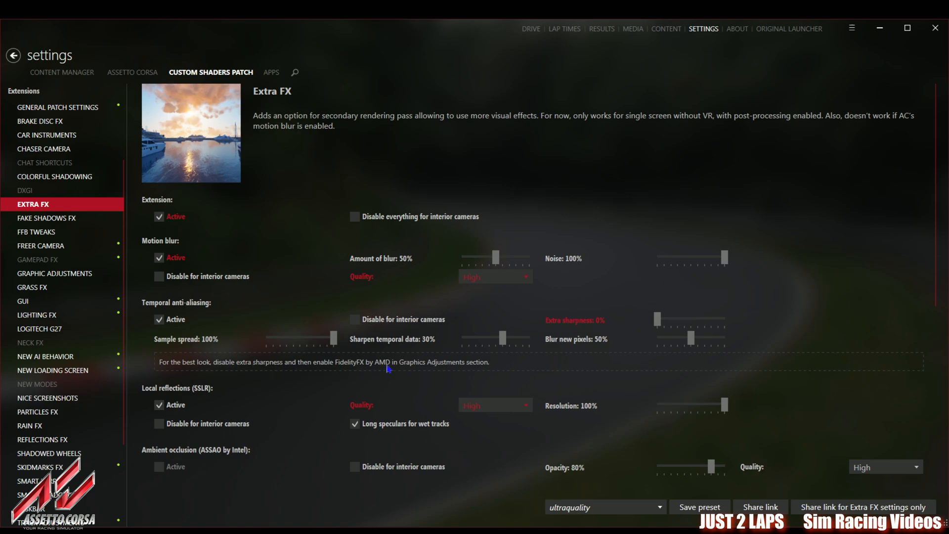
pyautogui.moveTo(507, 368)
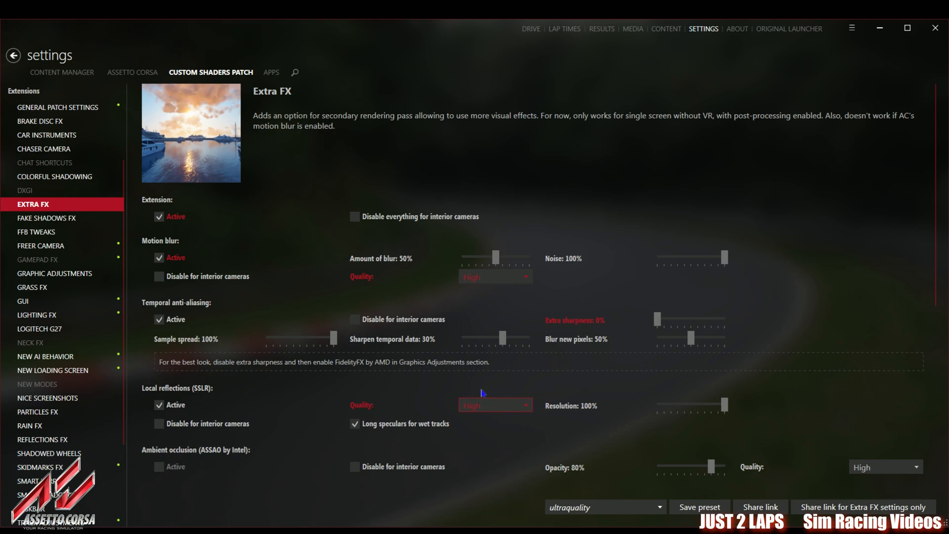
pyautogui.moveTo(277, 416)
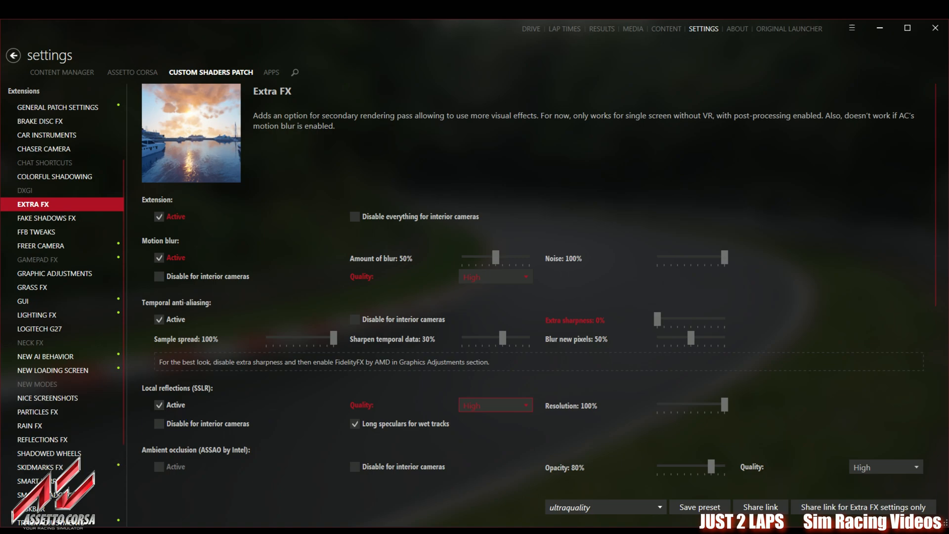
# Open Assetto Corsa's video settings: 3840×2160, maxquality preset, 90 FPS limit
pyautogui.click(132, 72)
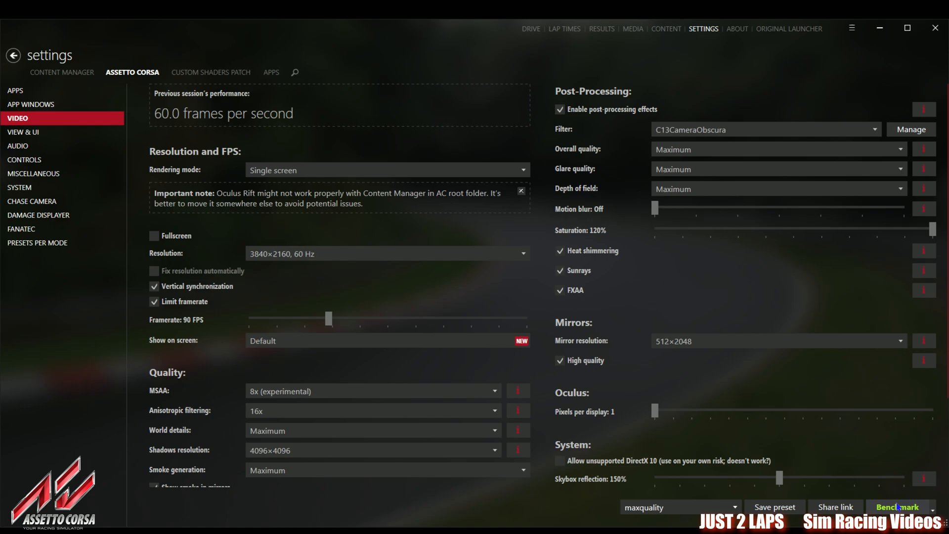
pyautogui.click(898, 507)
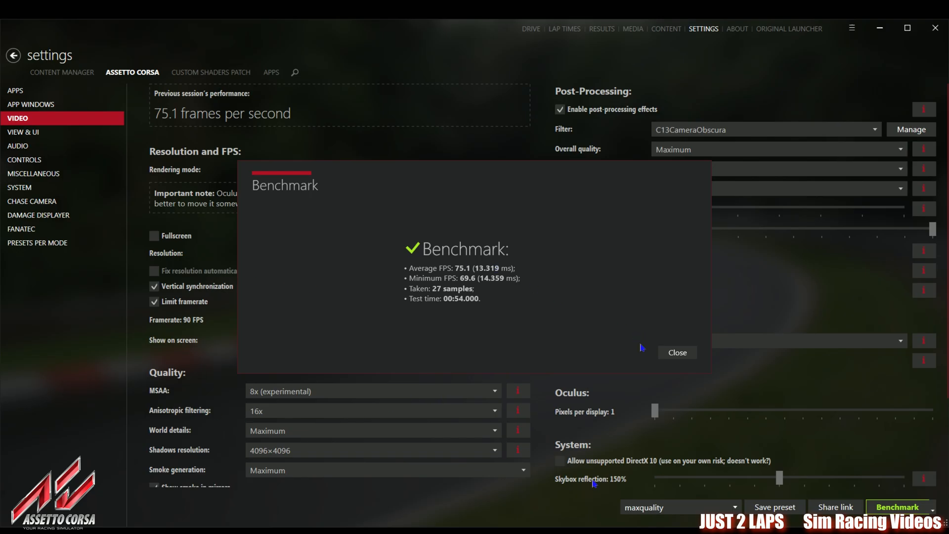
# Close the benchmark results showing 75.1 average and 69.6 minimum FPS
pyautogui.click(677, 353)
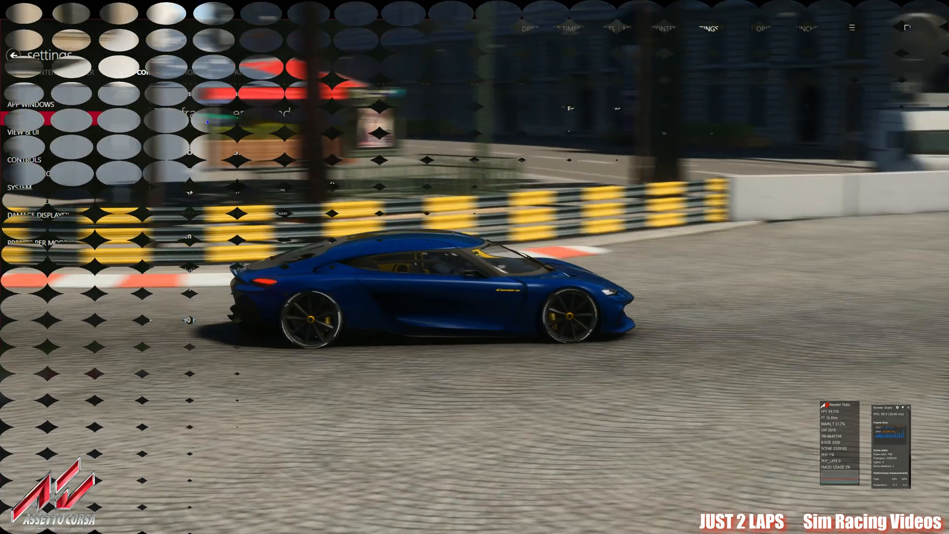